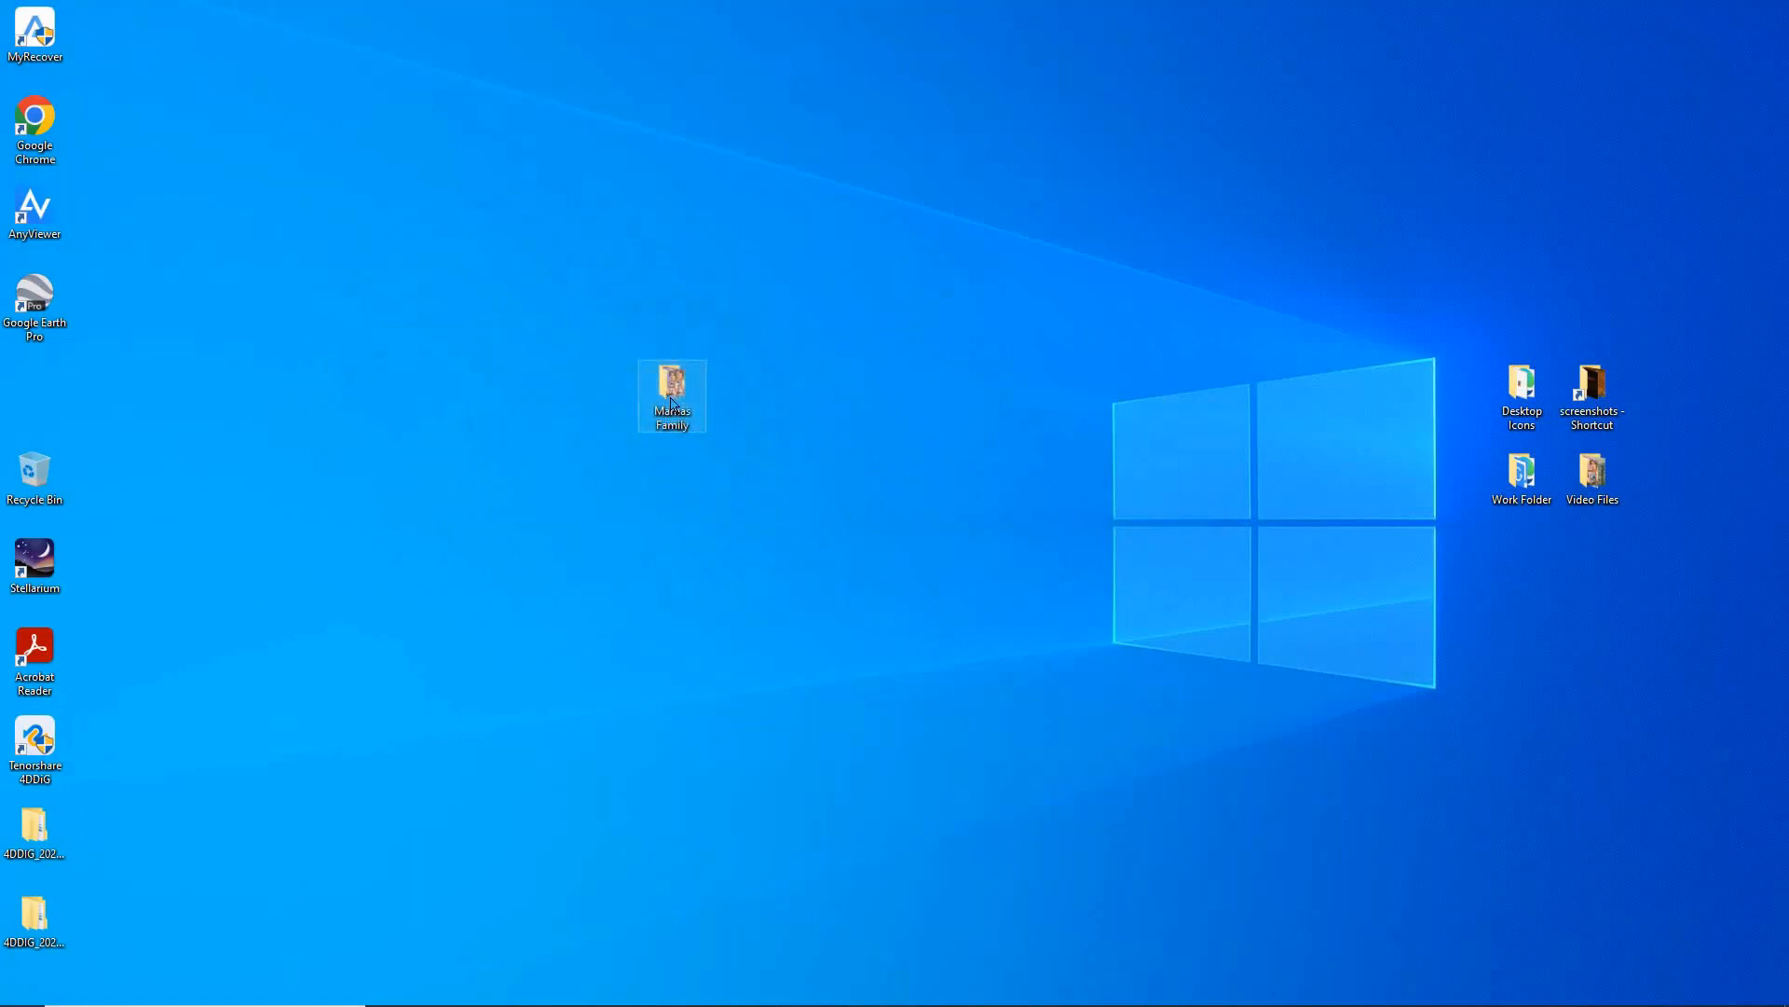
Open the Mamas Family folder and enter cmd in its address bar
double_click(672, 395)
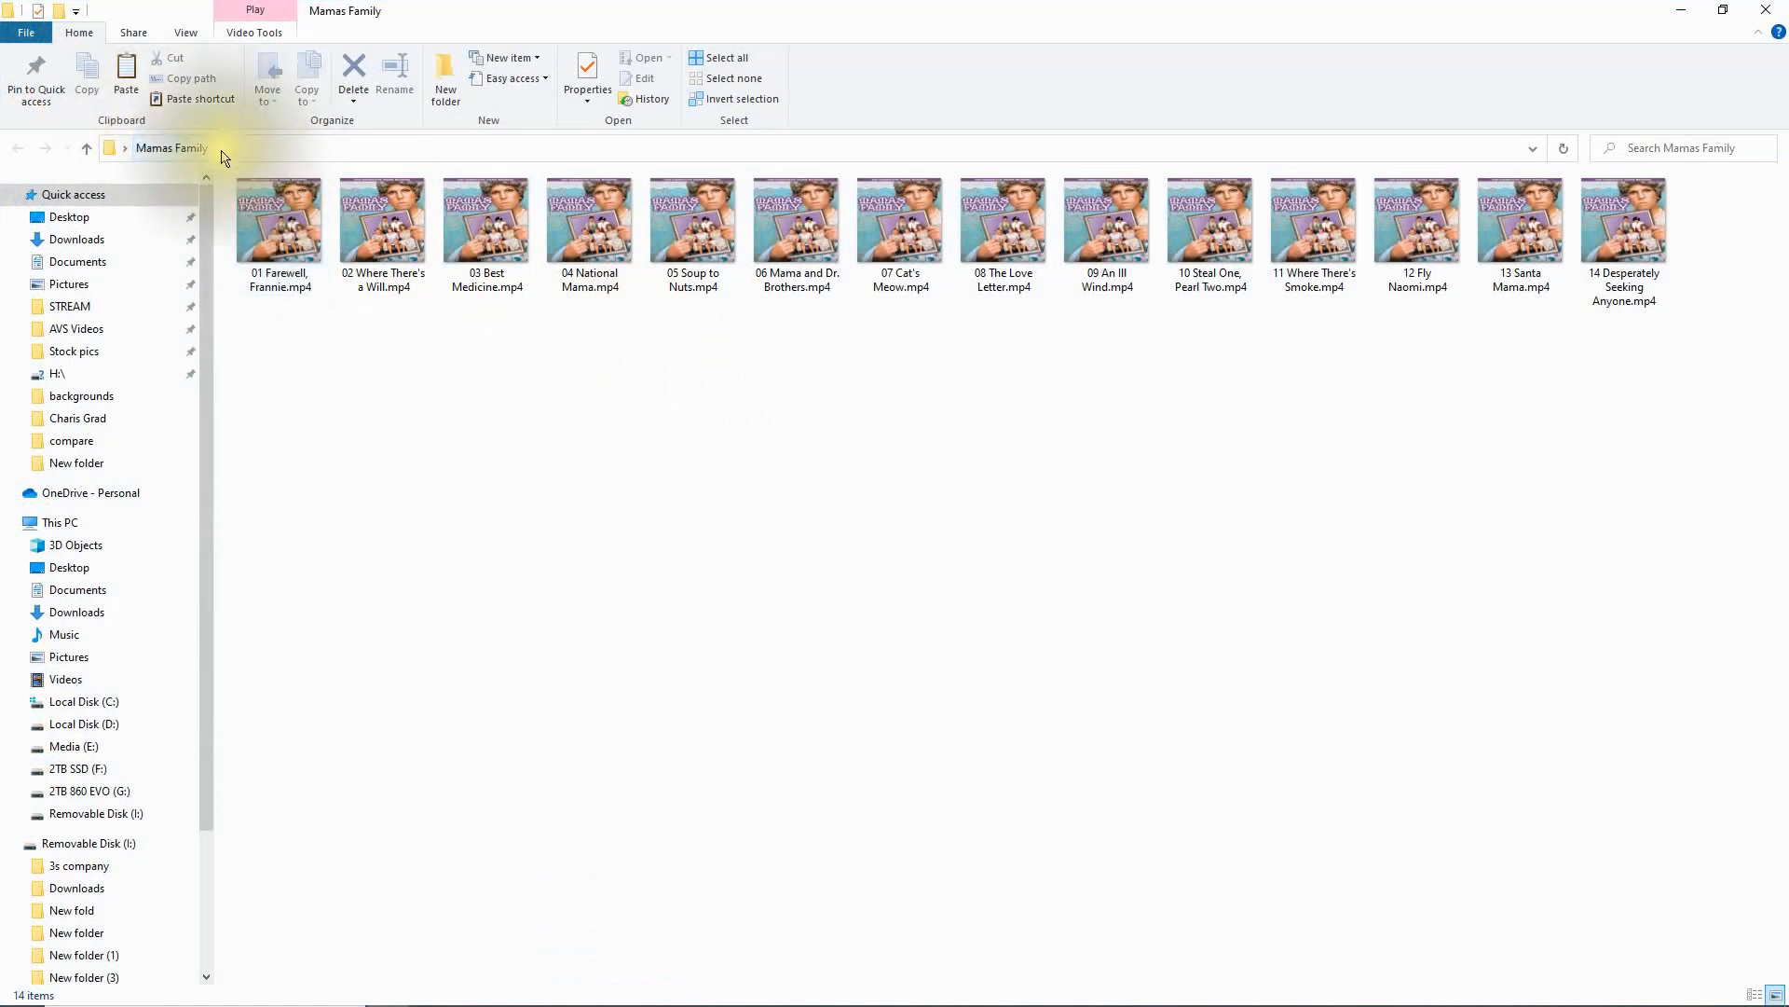
left_click(280, 221)
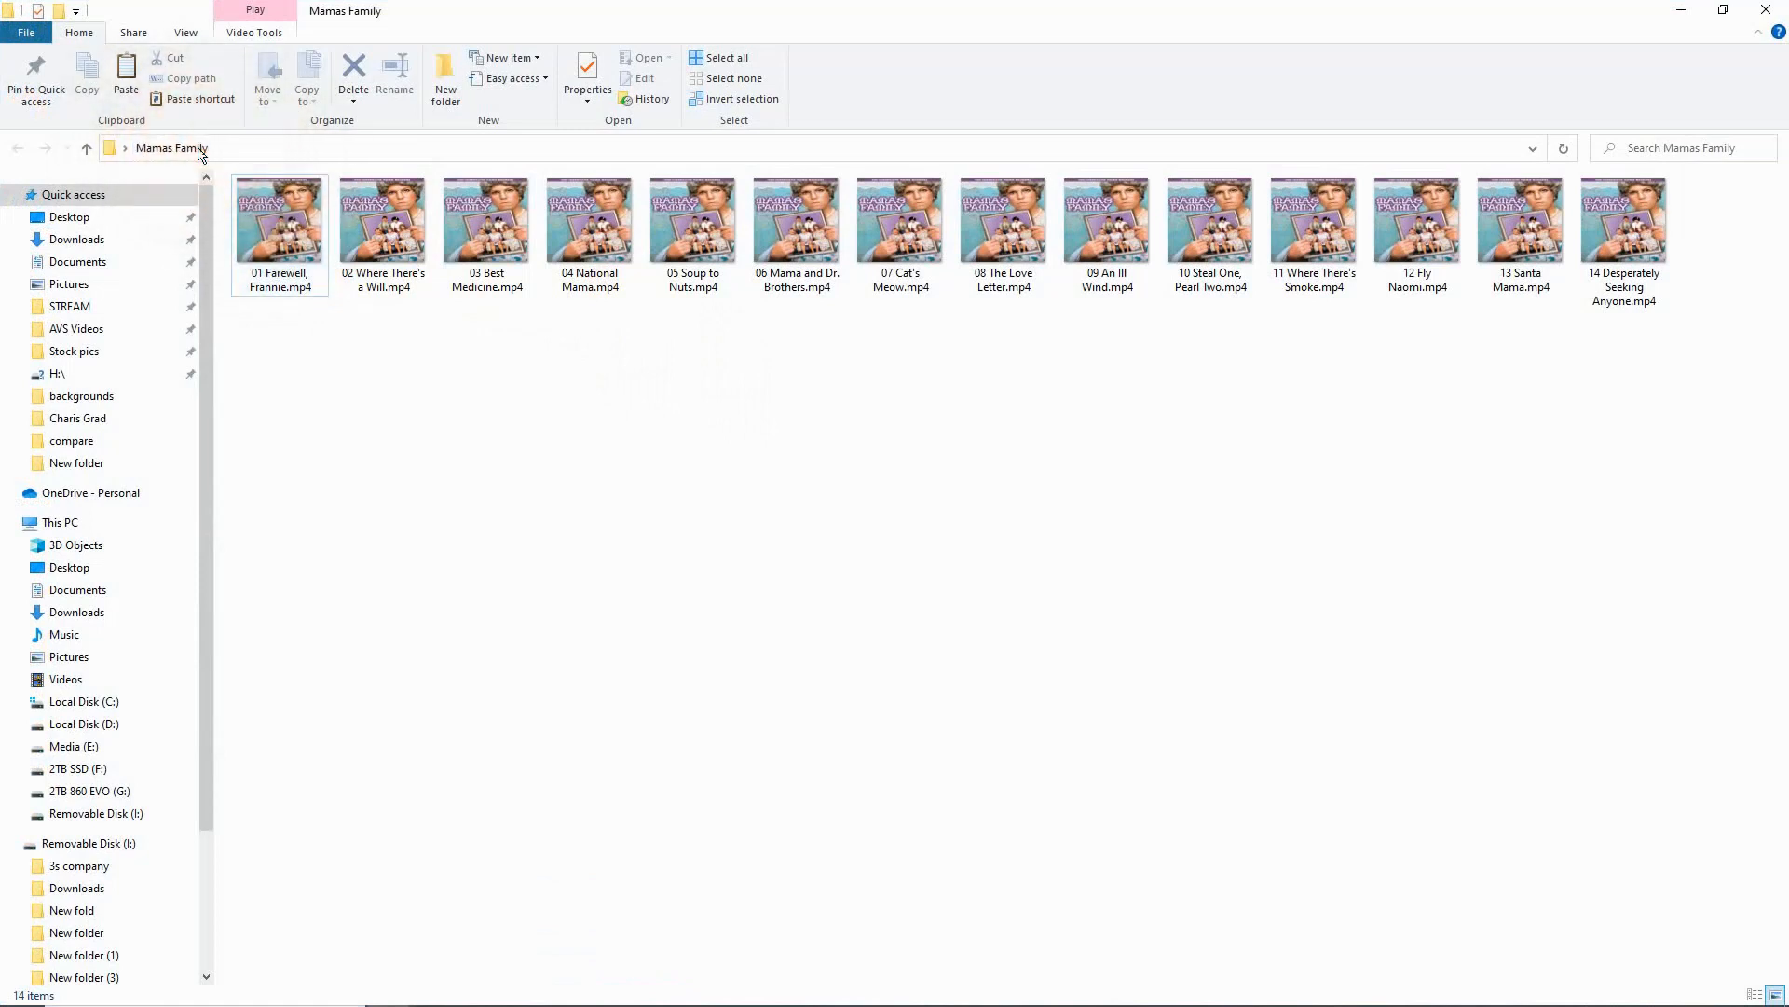
type("cmd")
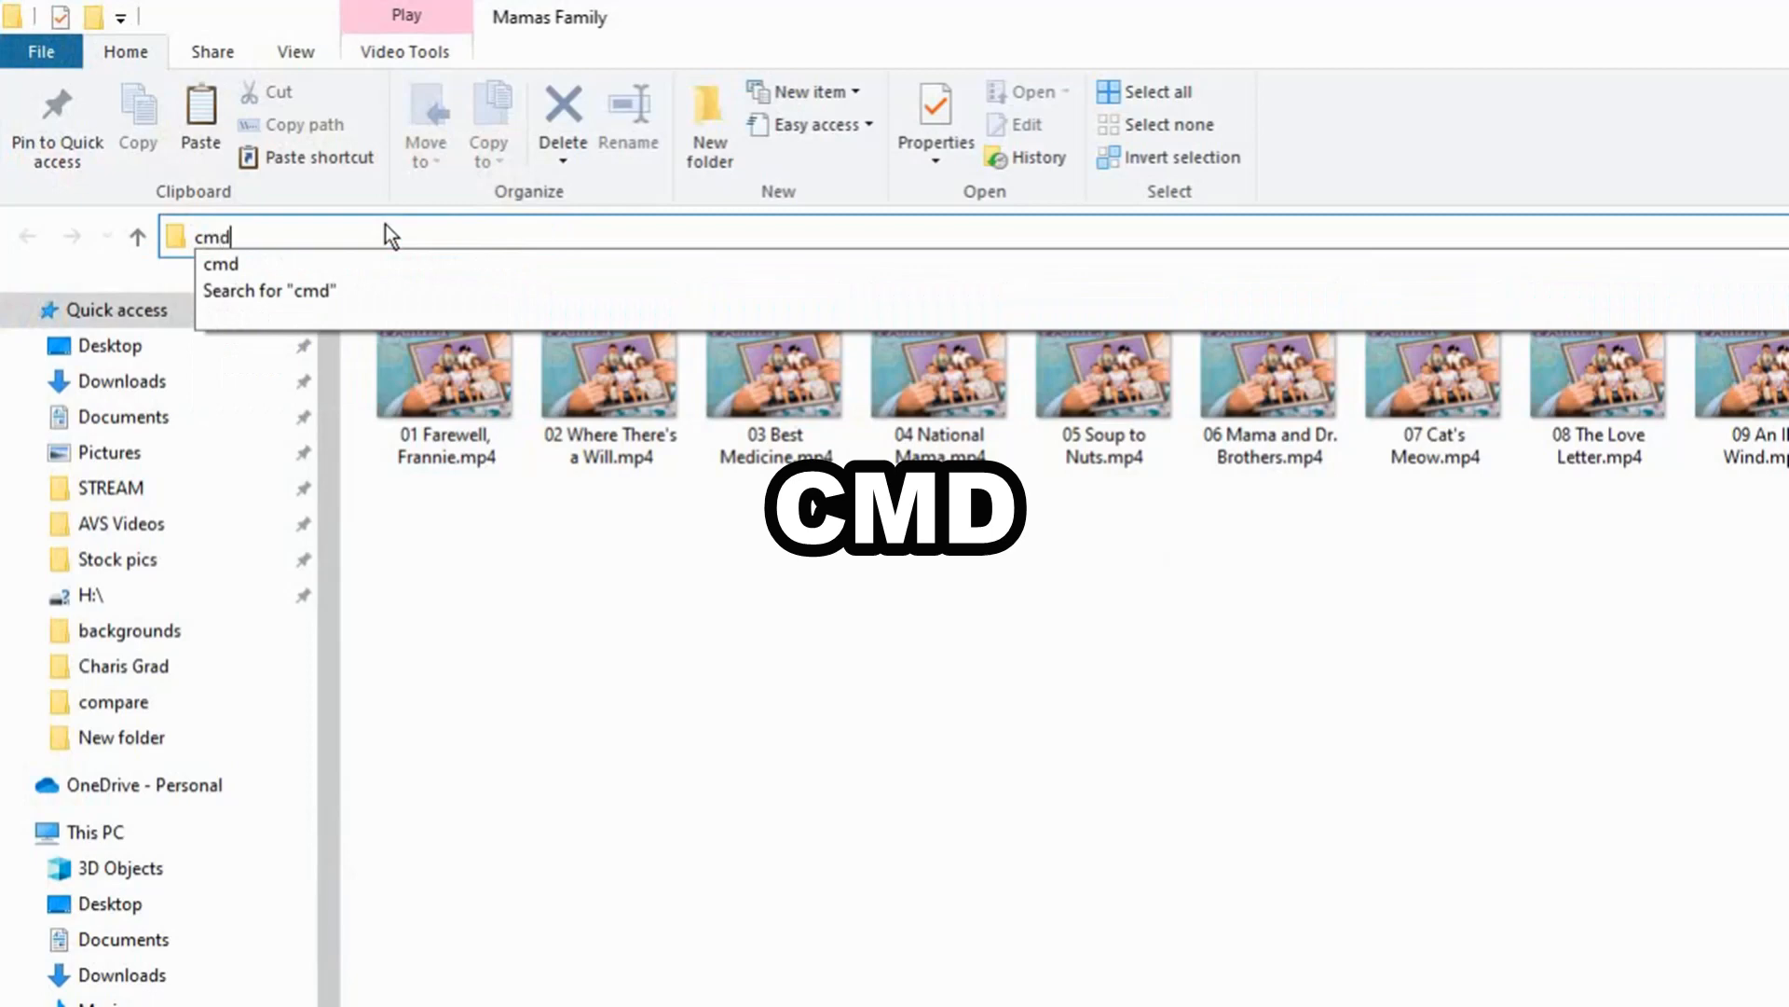
Launch cmd in the folder and run ren *.mp4 *.m4v to rename all episodes
key("Enter")
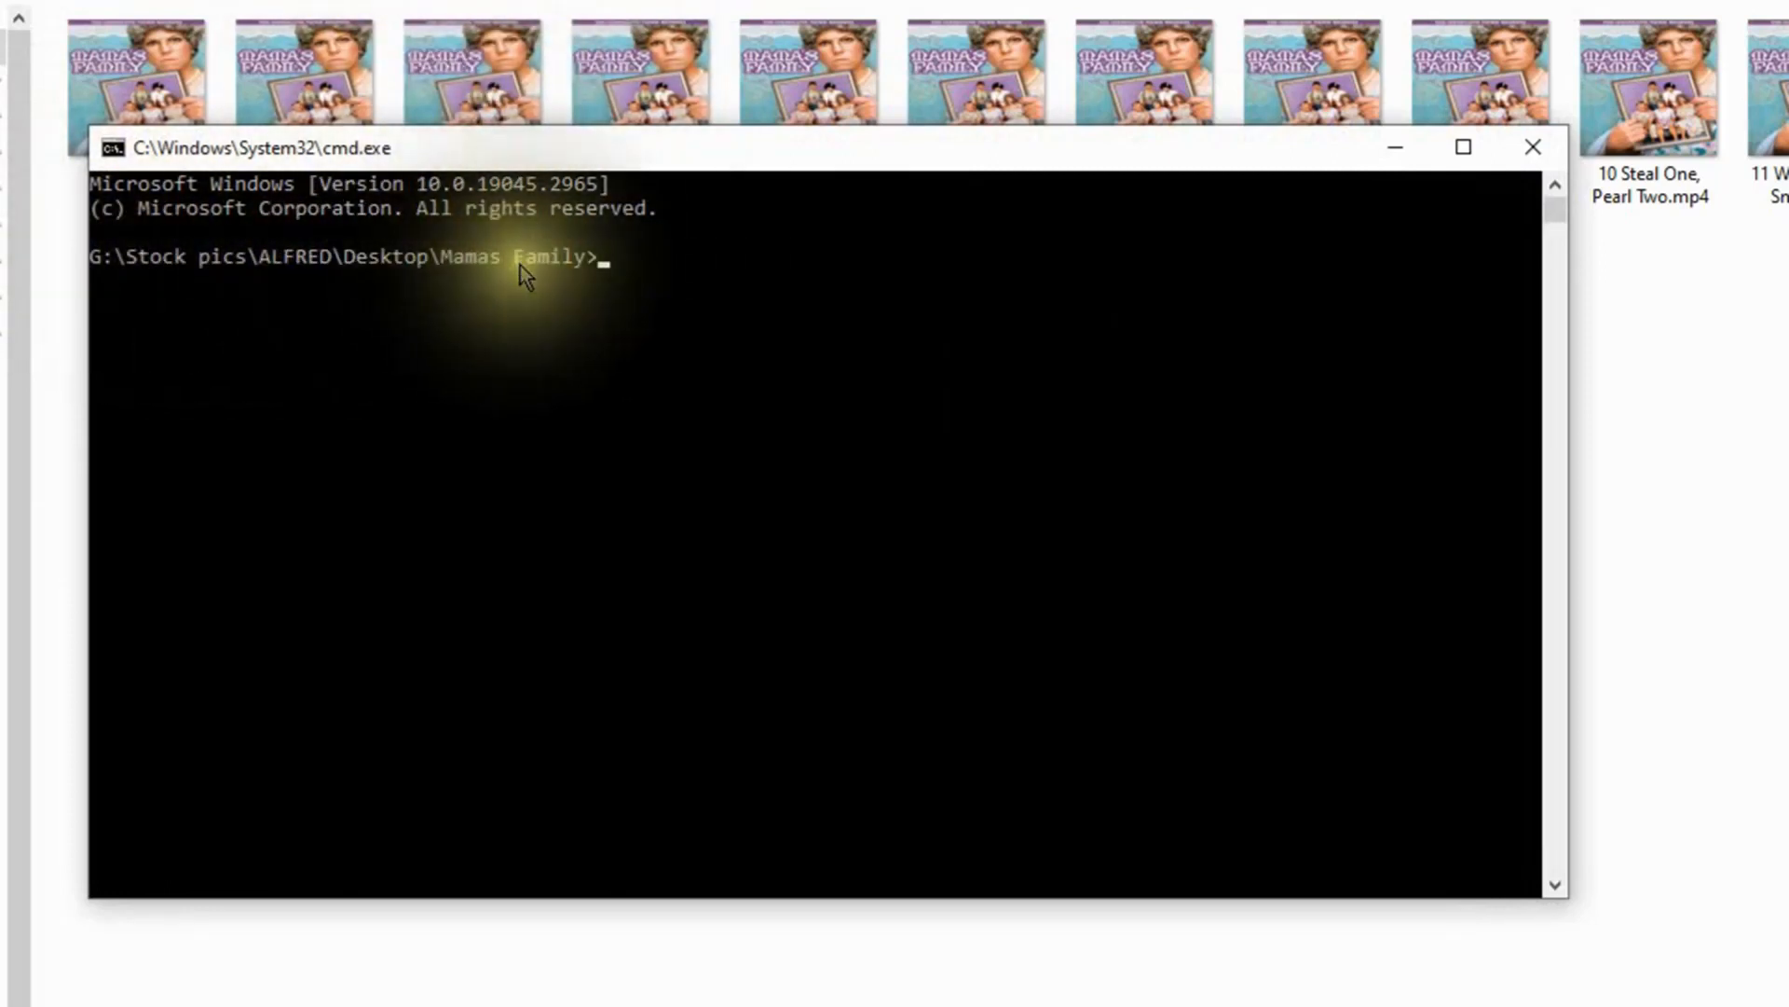
type("r")
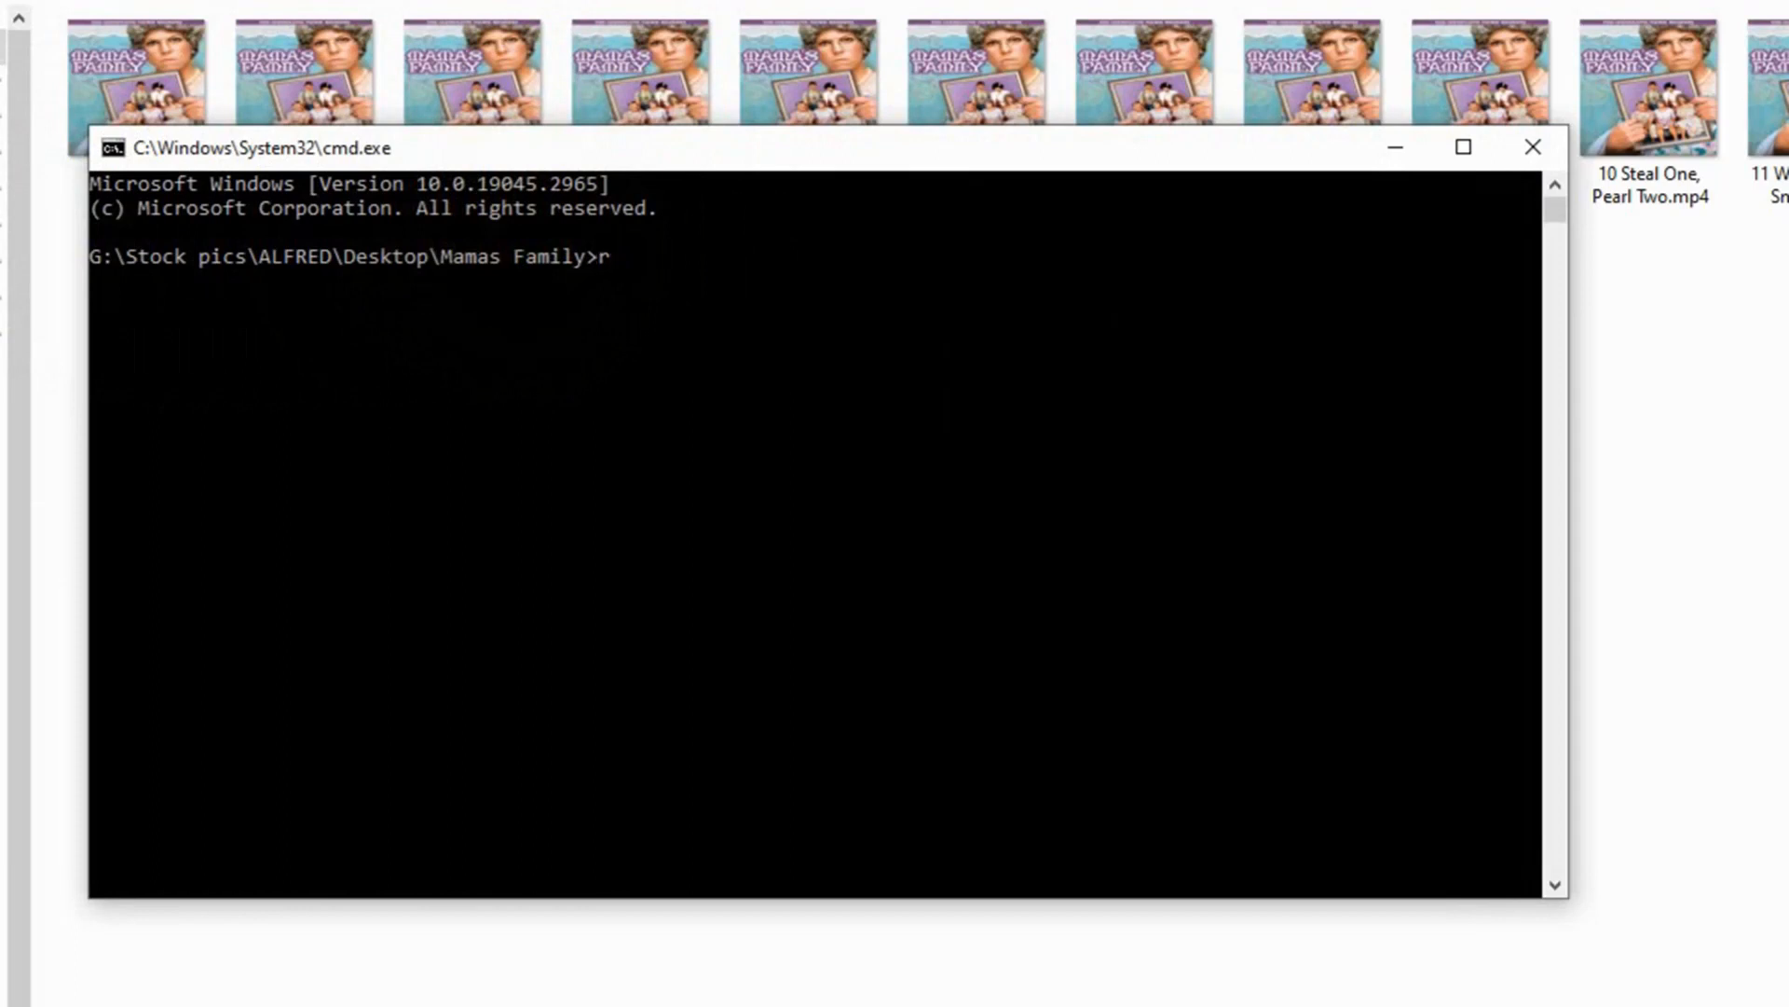
type("en")
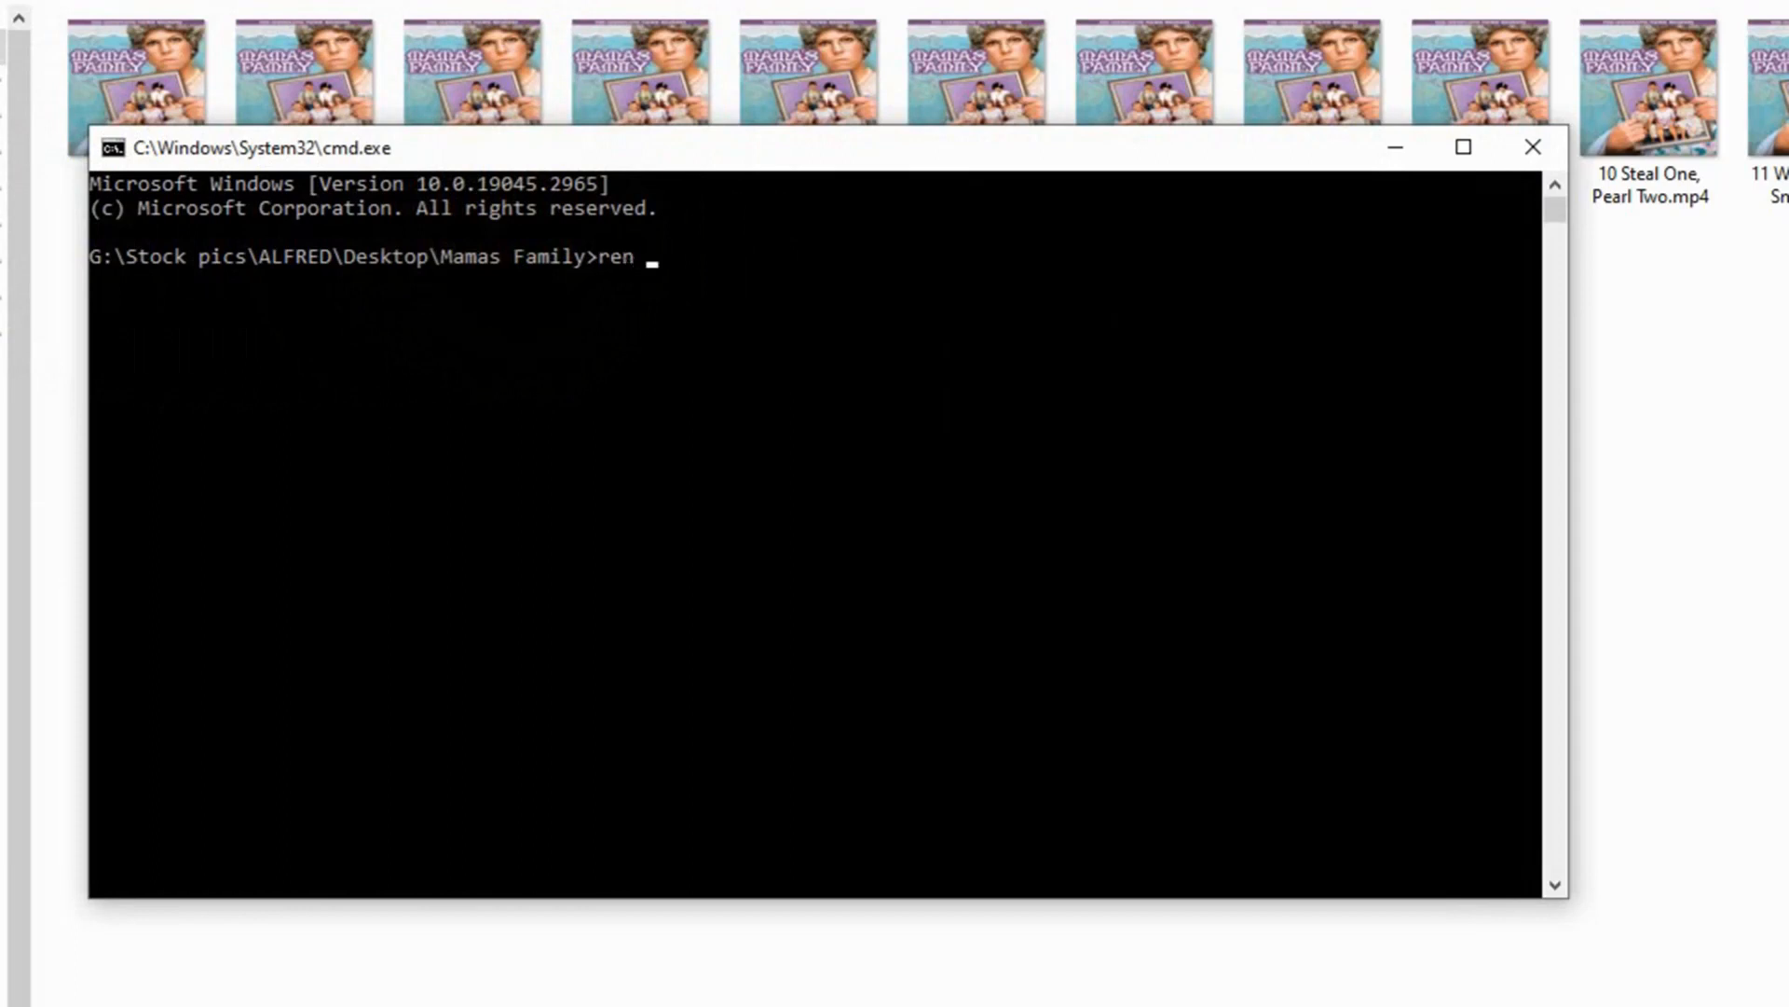
type("*")
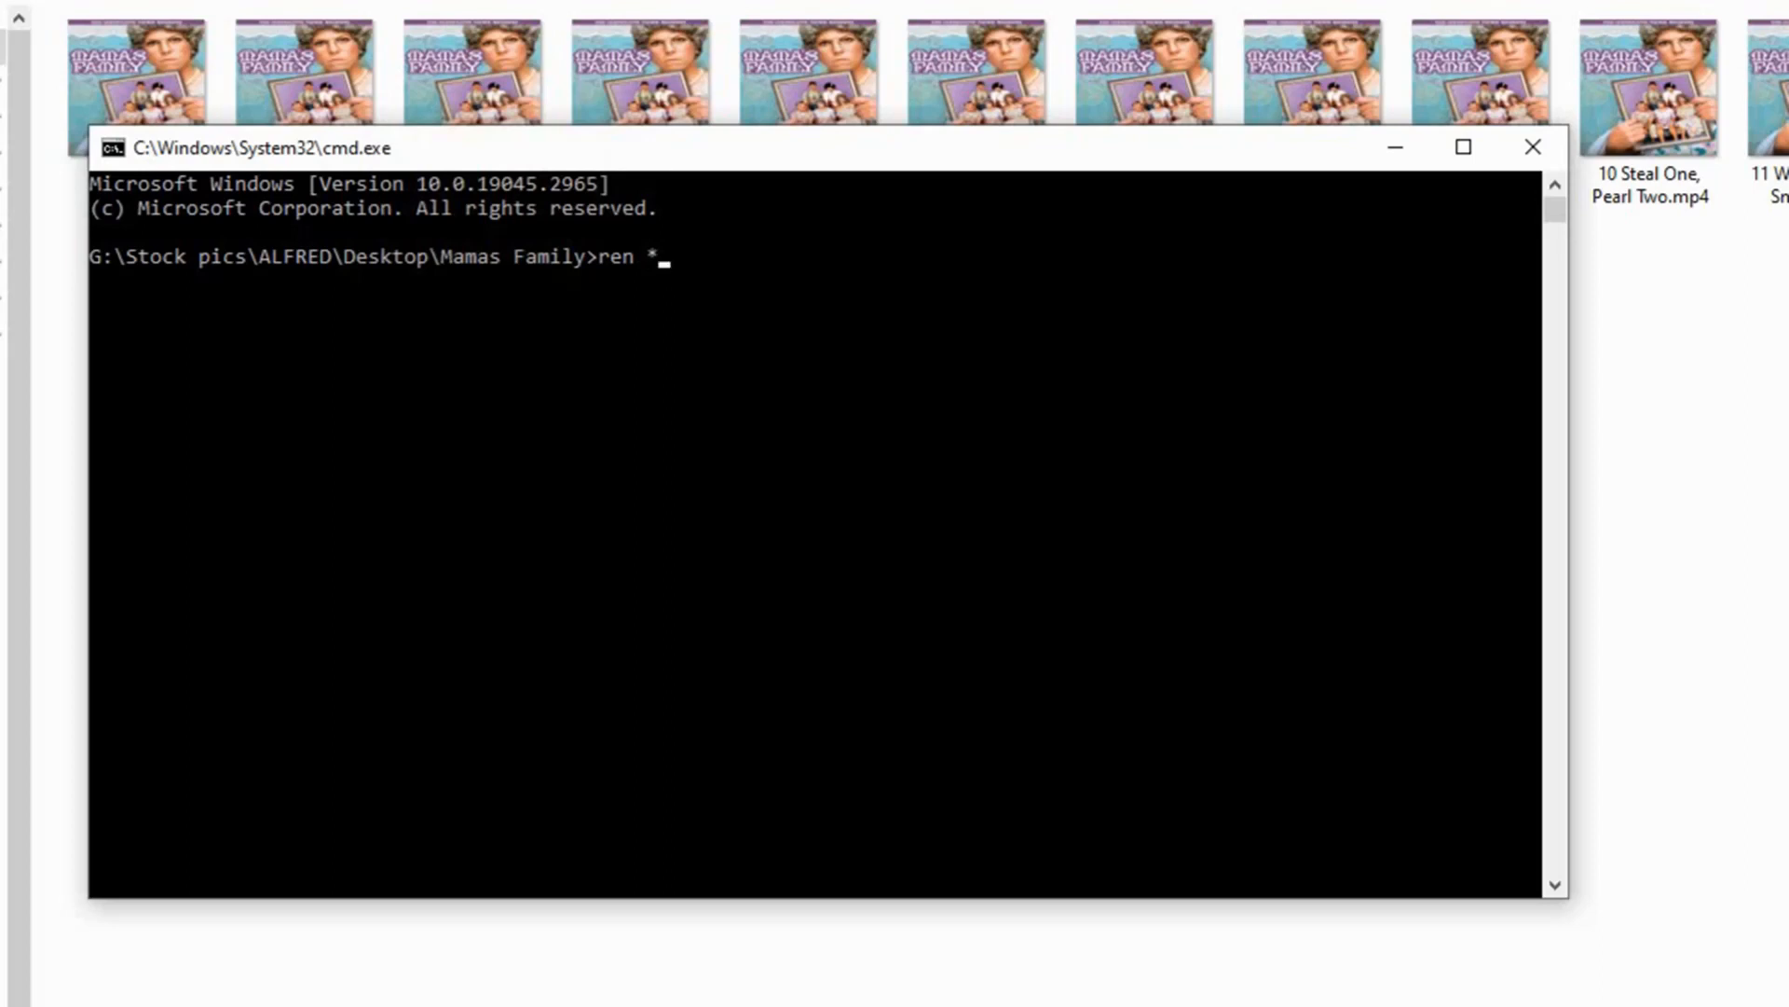
type(".")
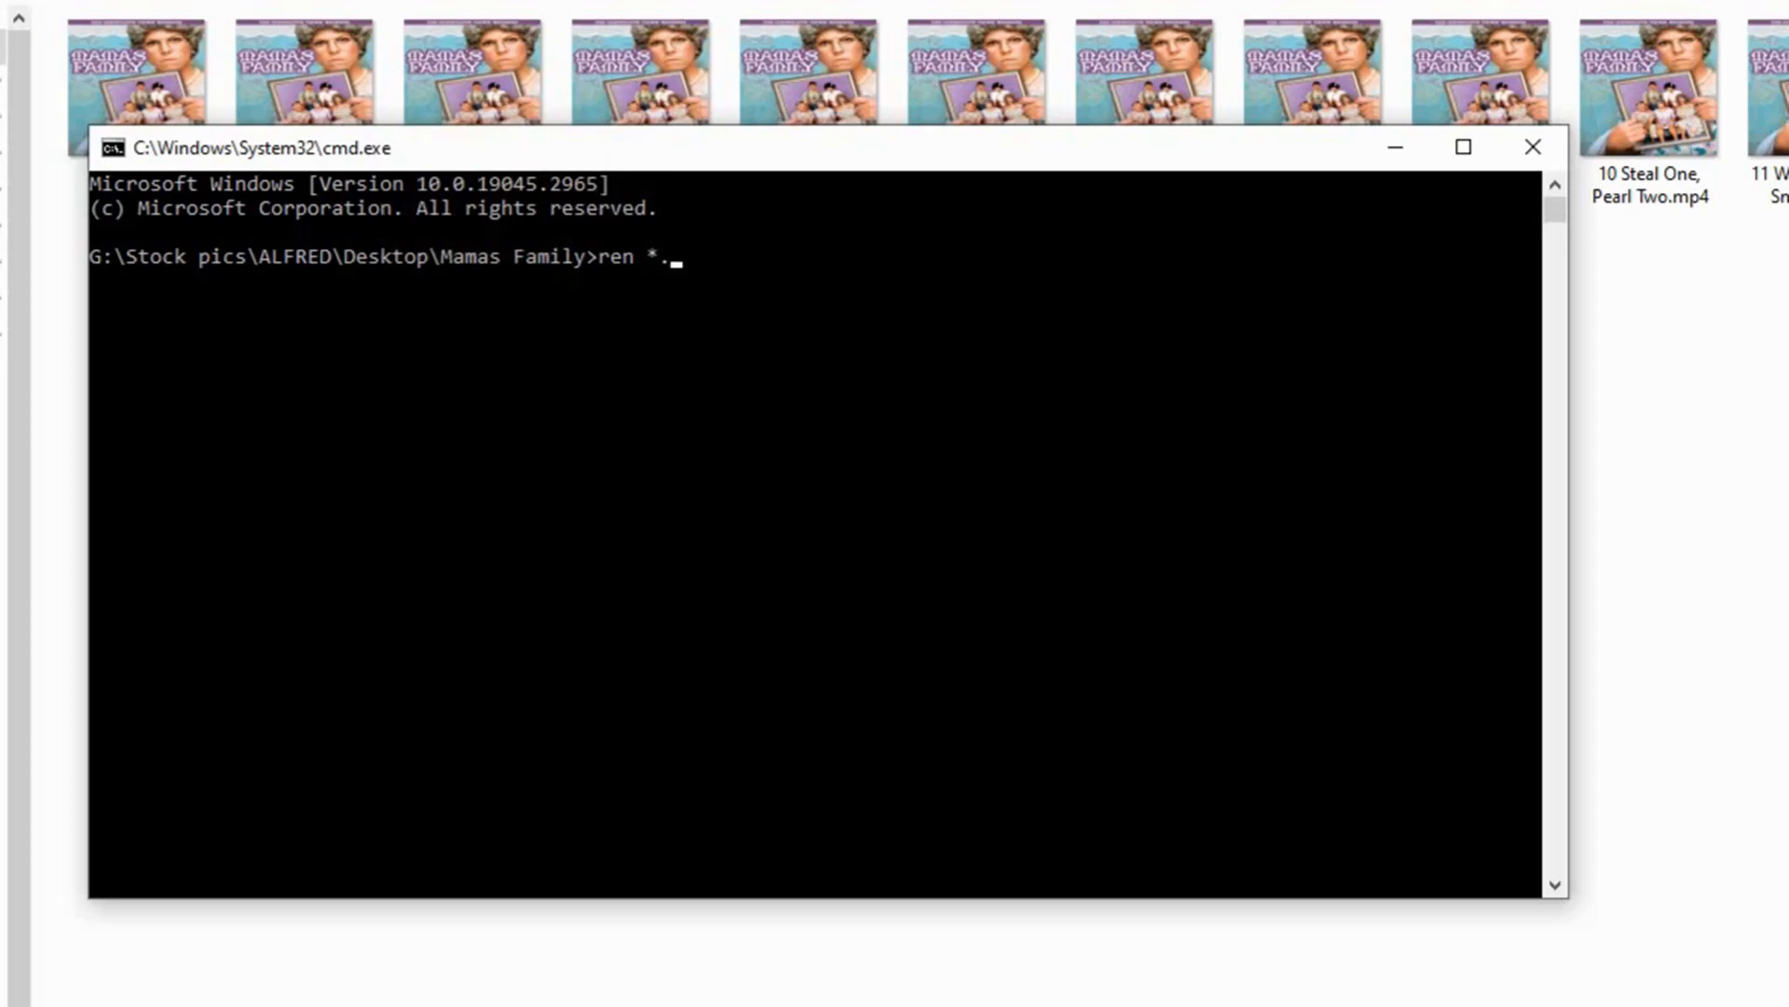
type("mp")
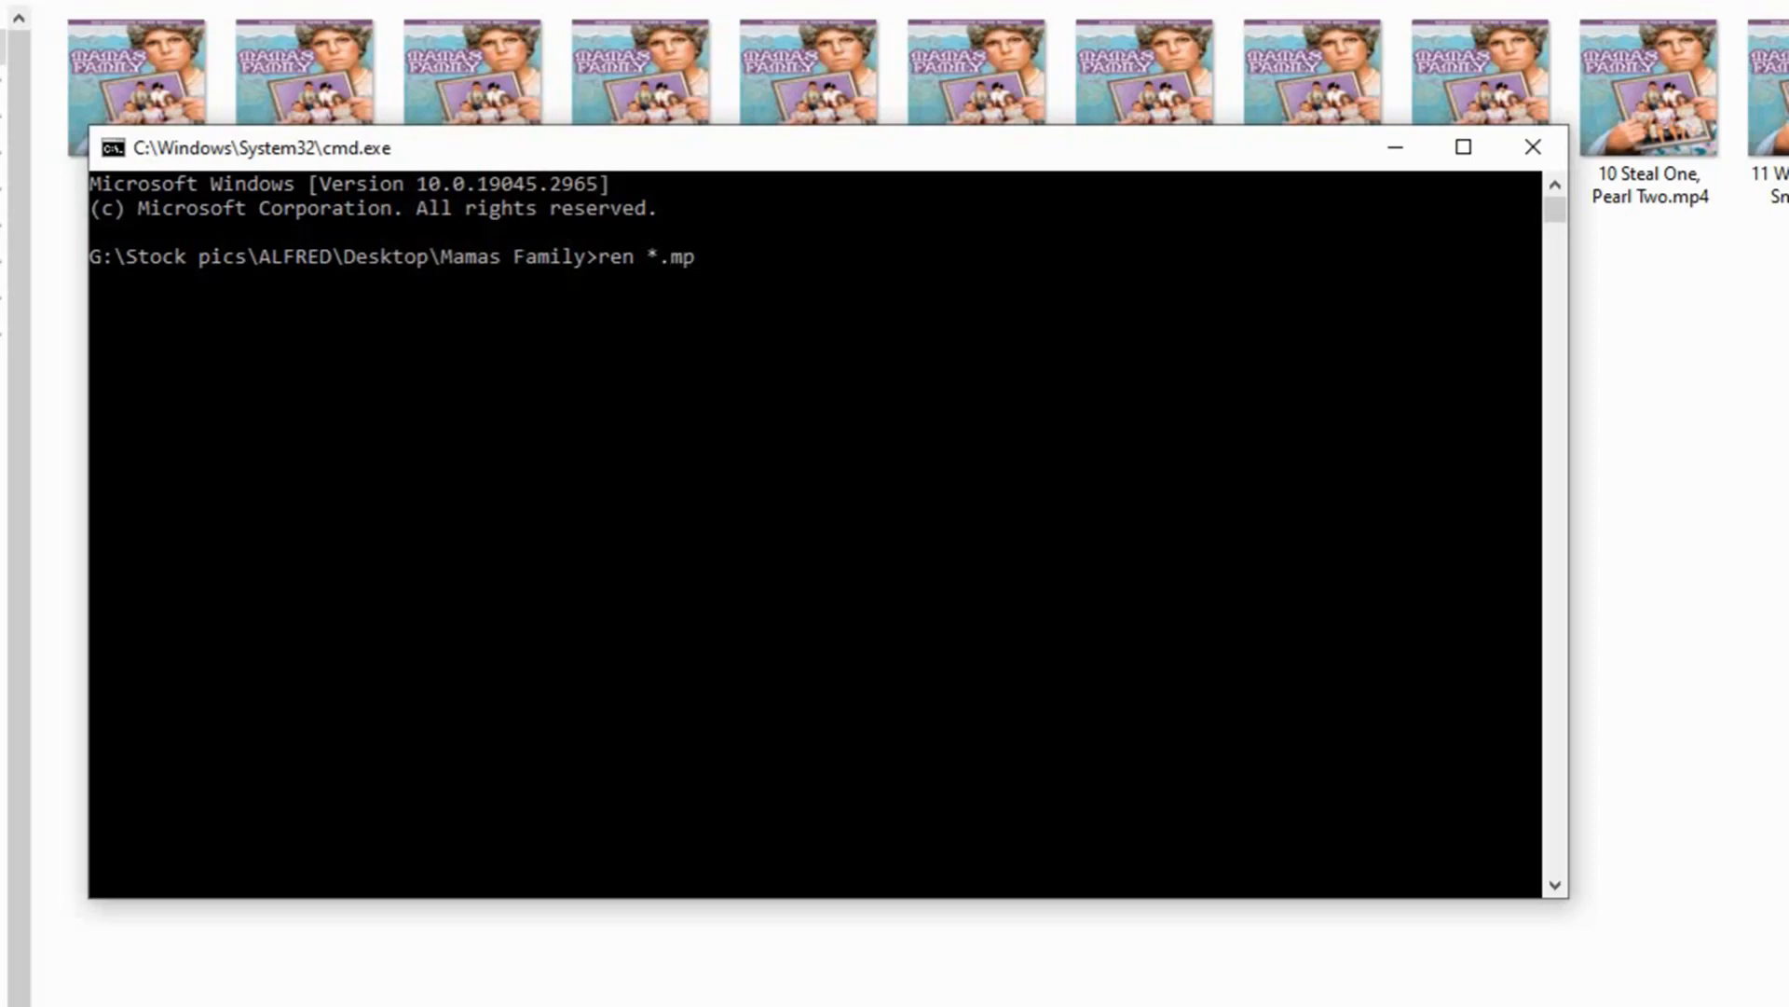
type("4")
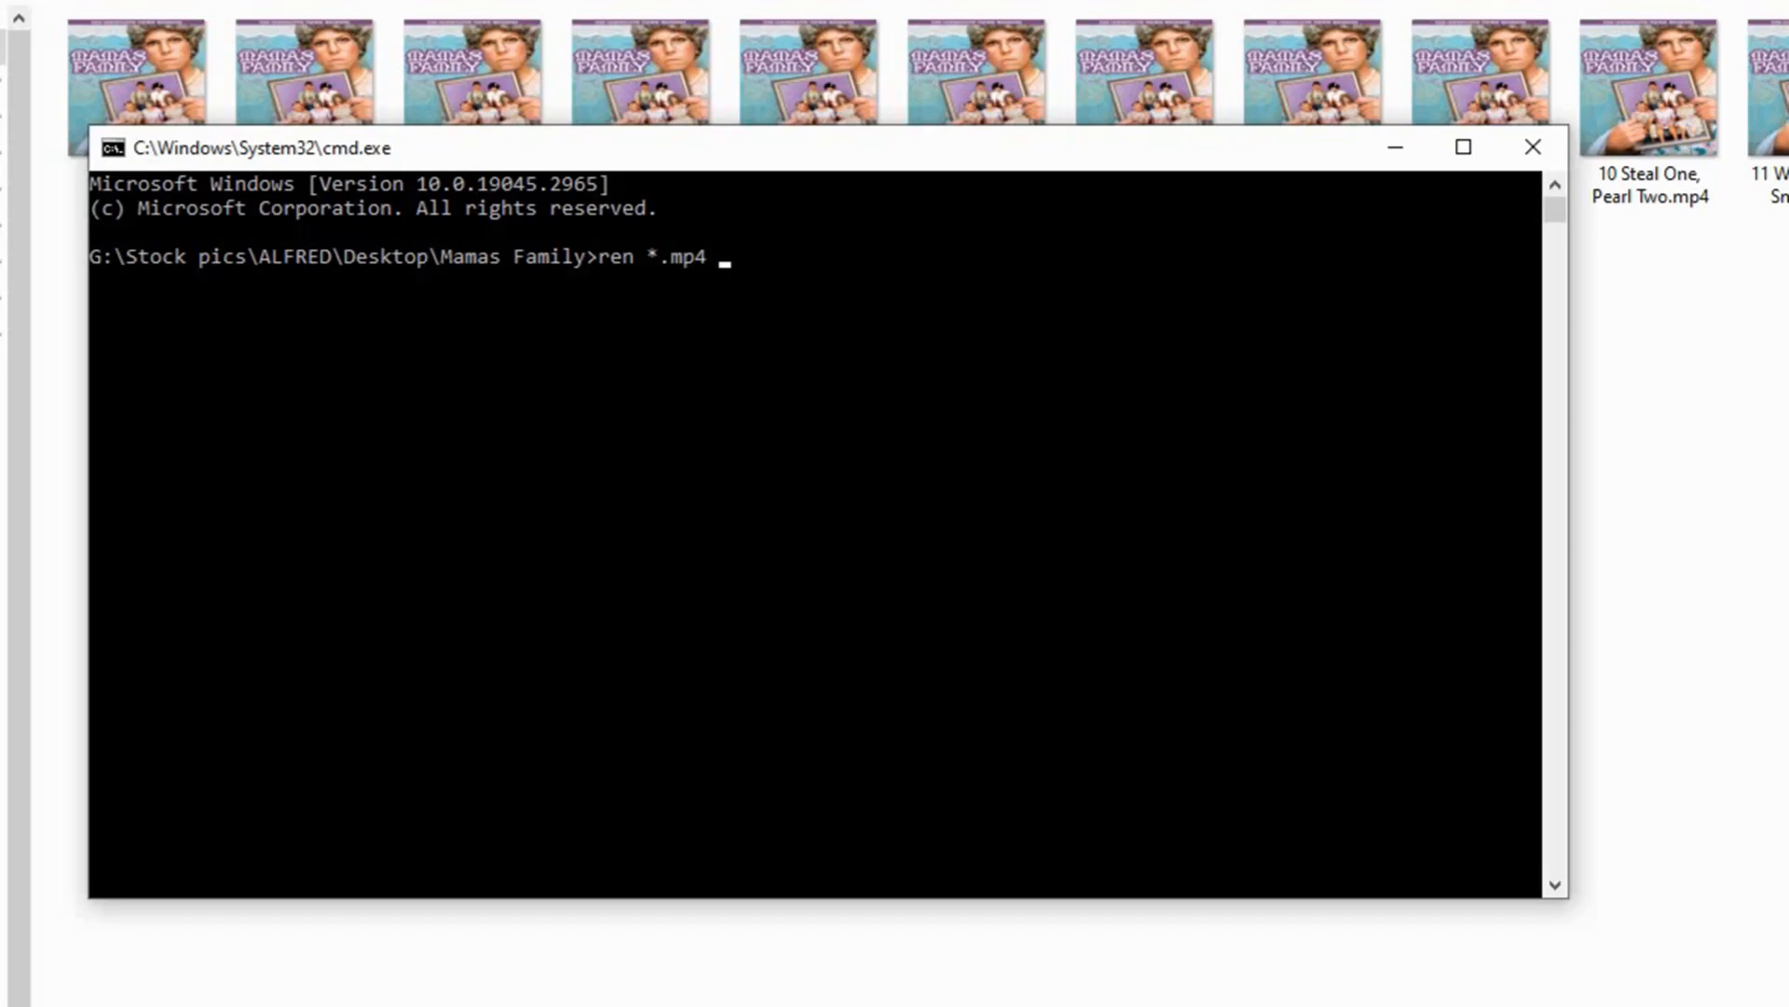
type("*")
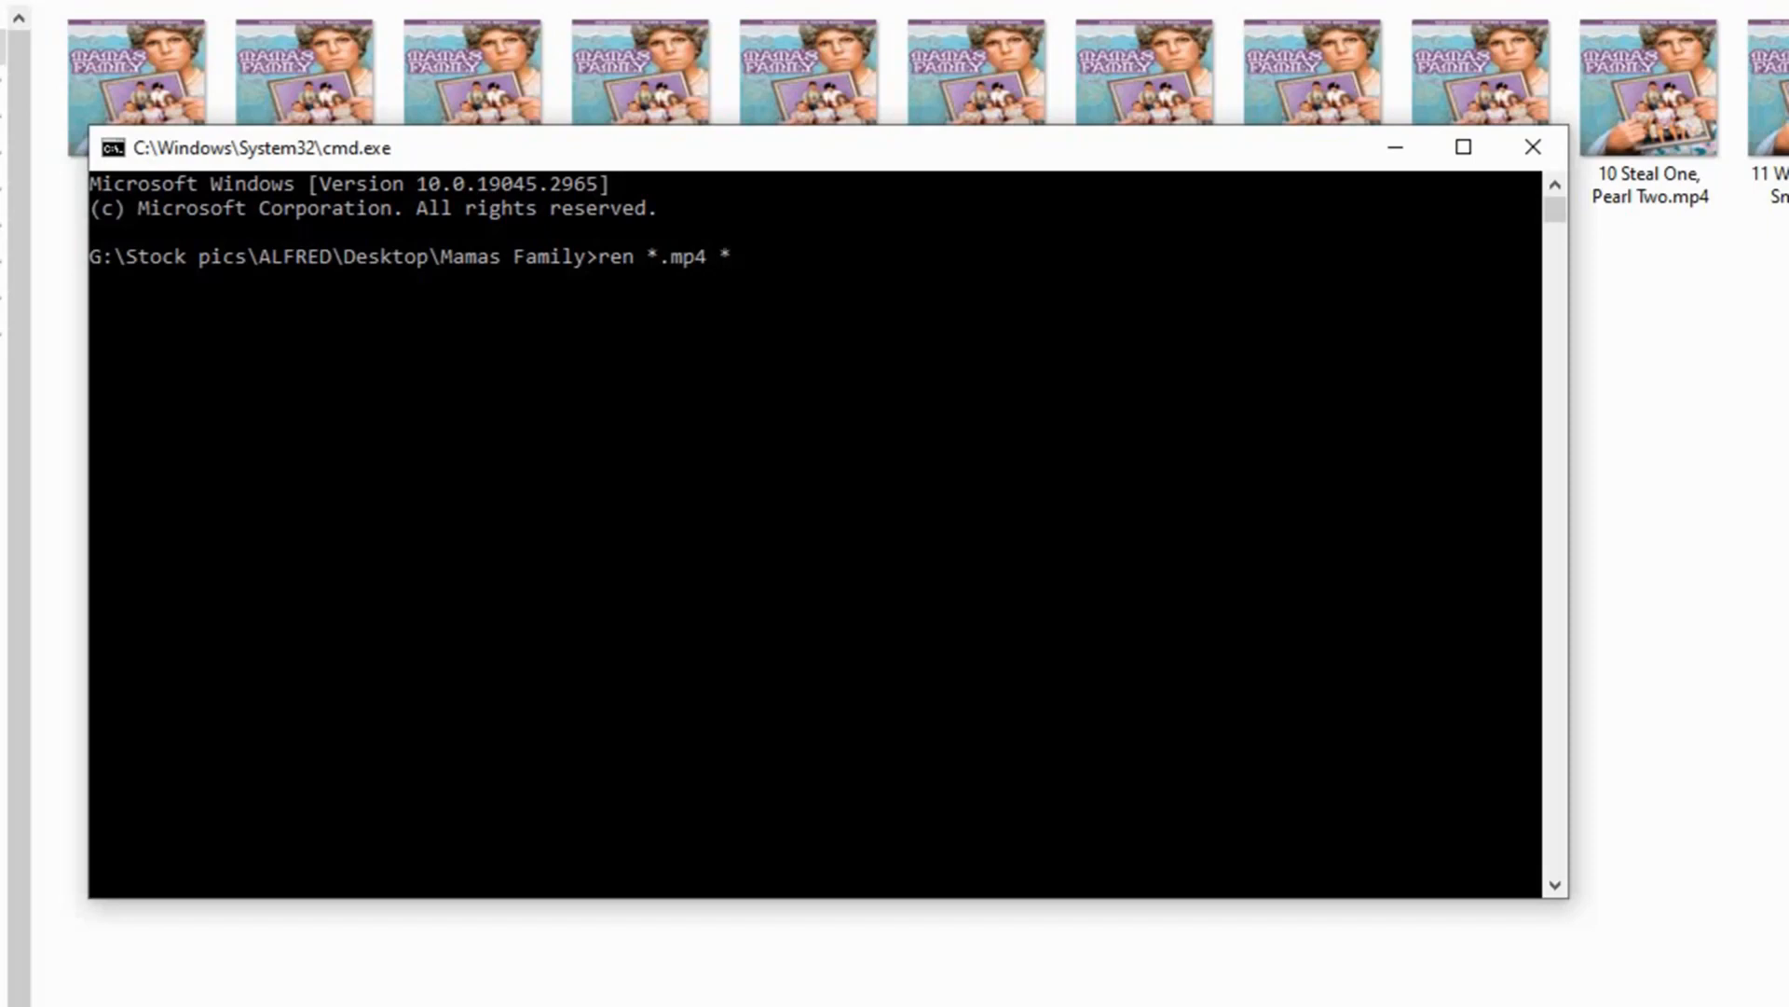
type(".")
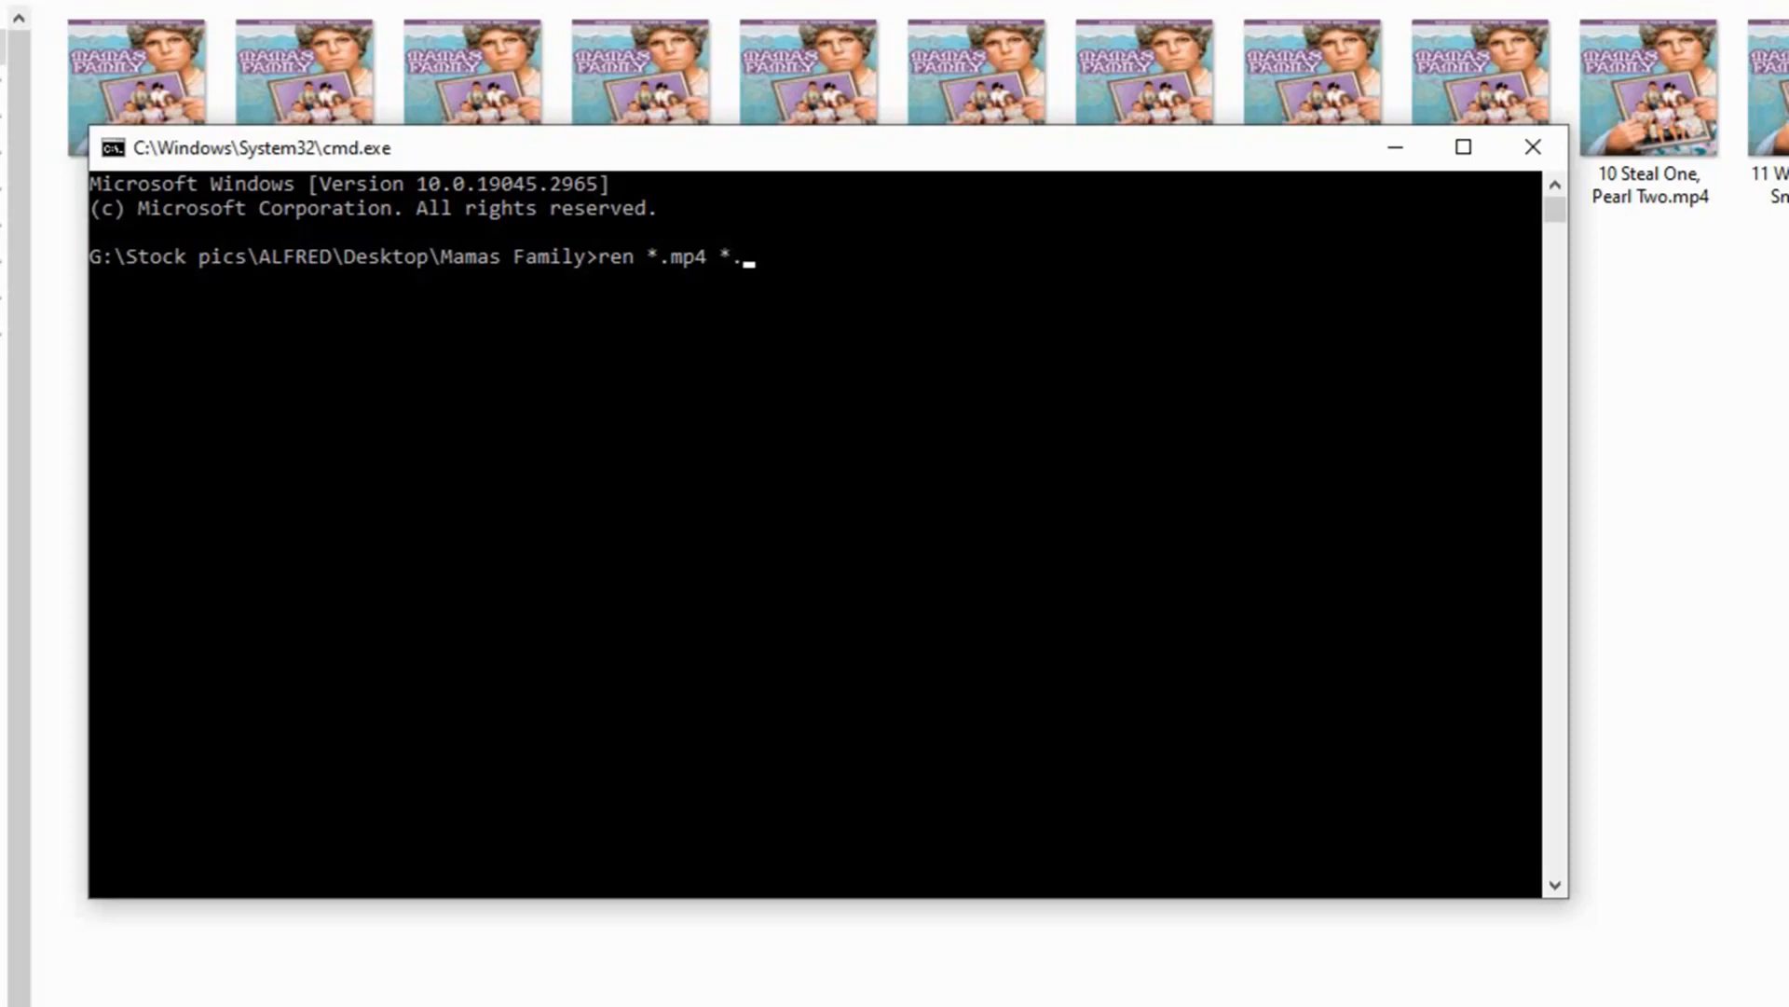
type("m4")
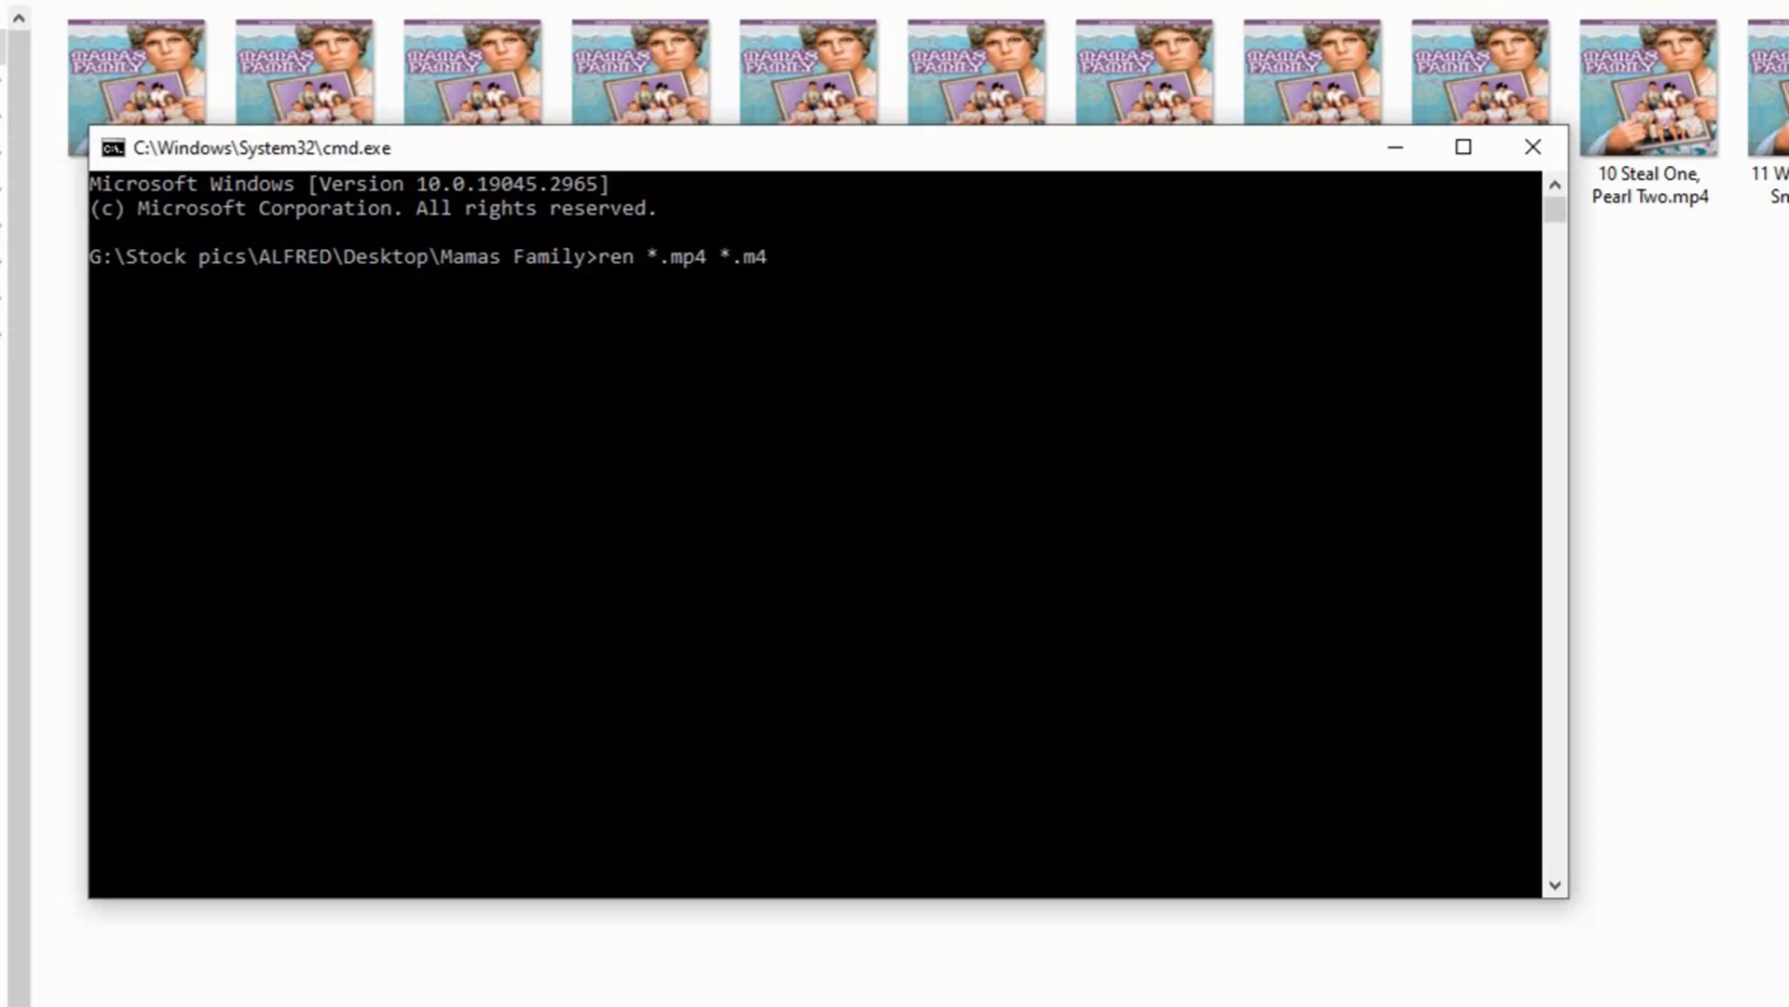
type("v")
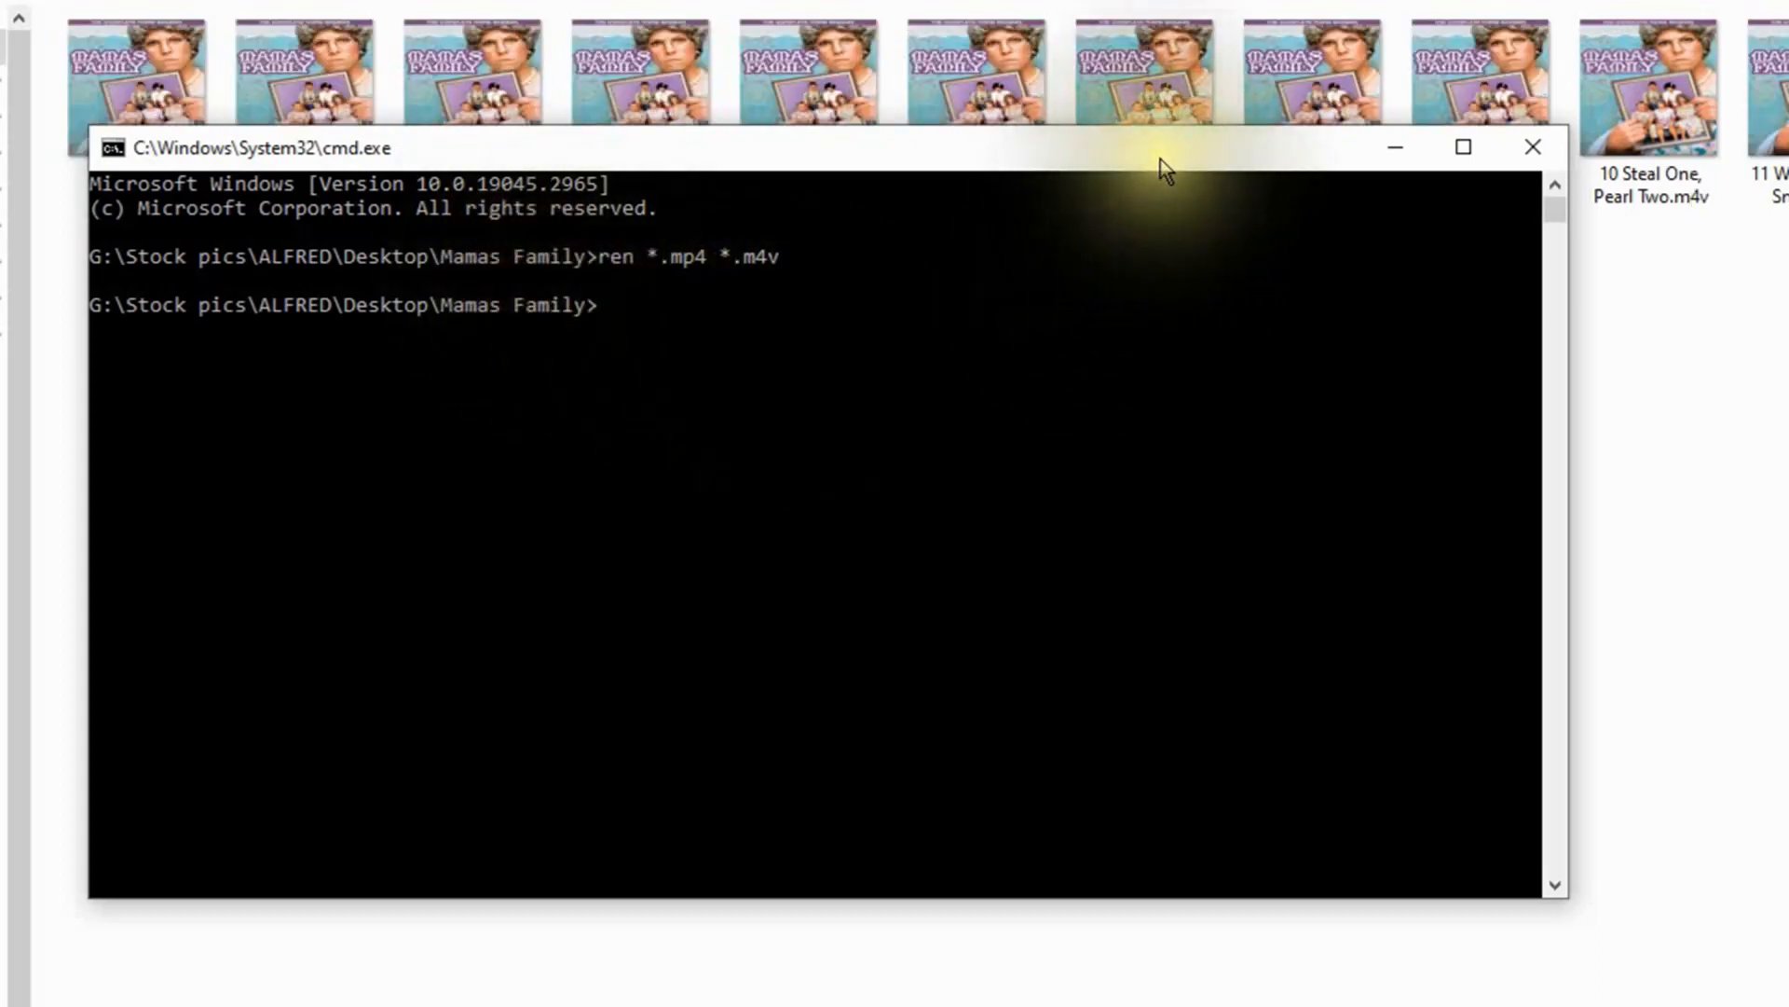
mouse_move(1534, 147)
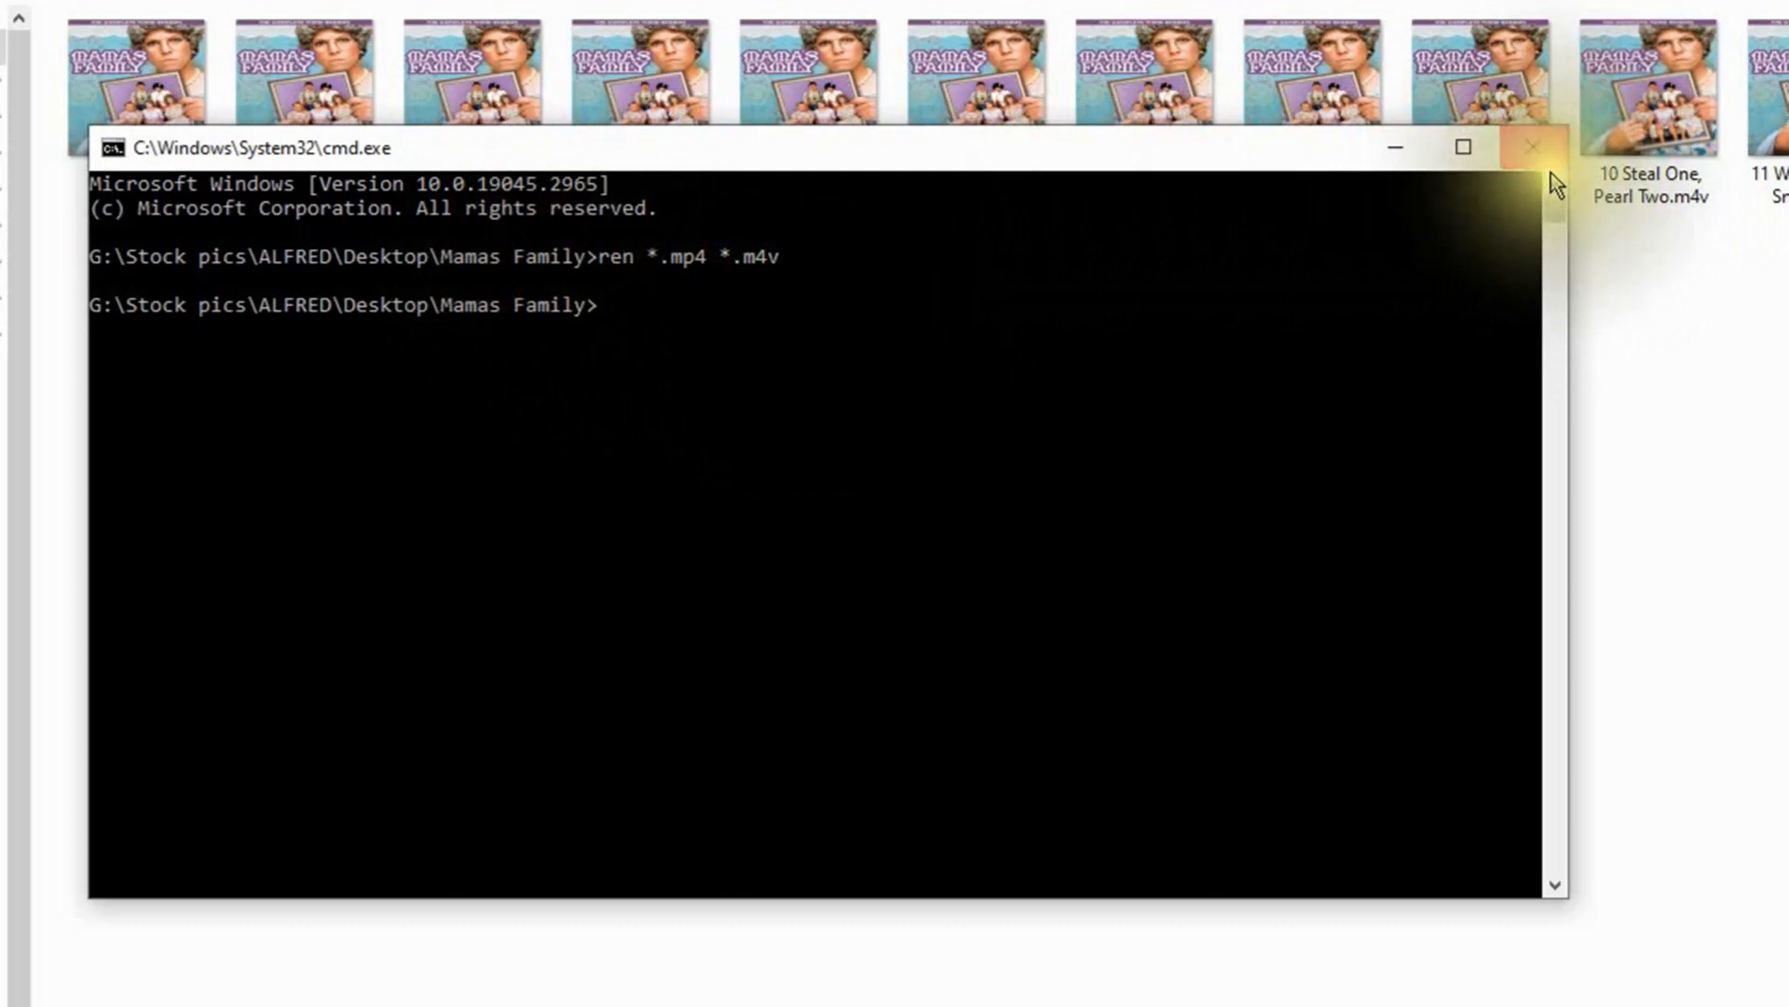
Close the Command Prompt window, leaving the 14 .m4v episodes visible in Explorer
left_click(1532, 147)
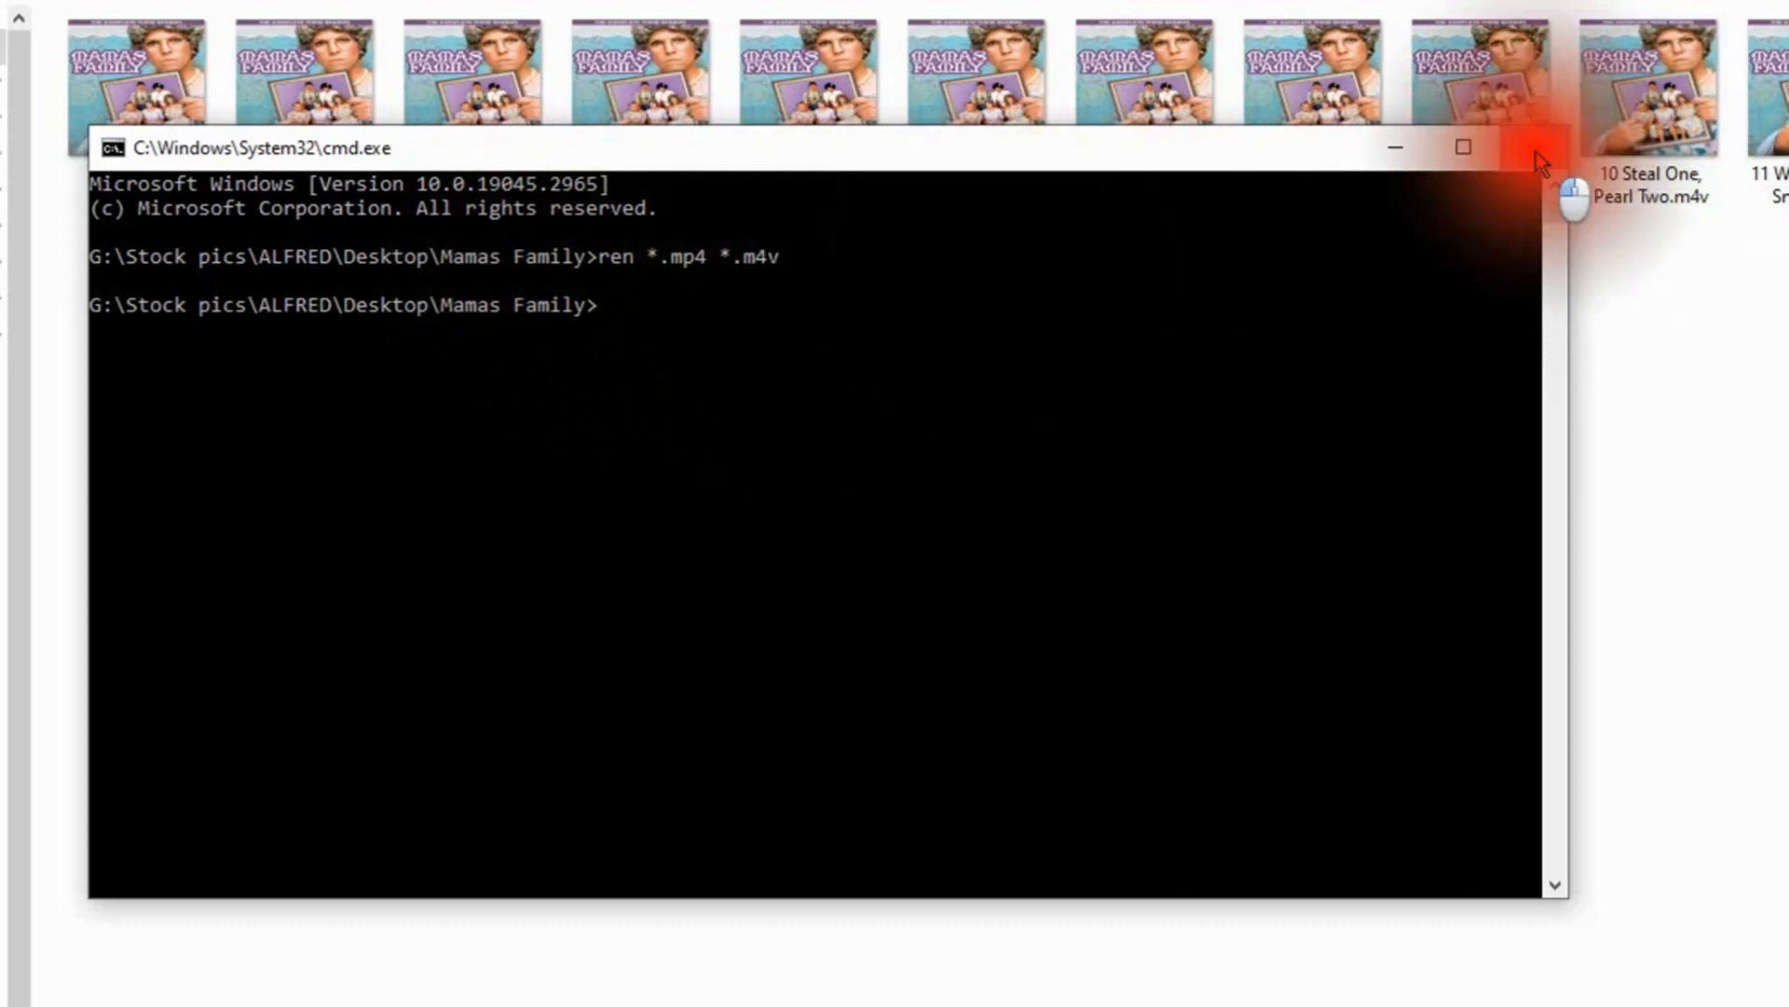
left_click(1528, 147)
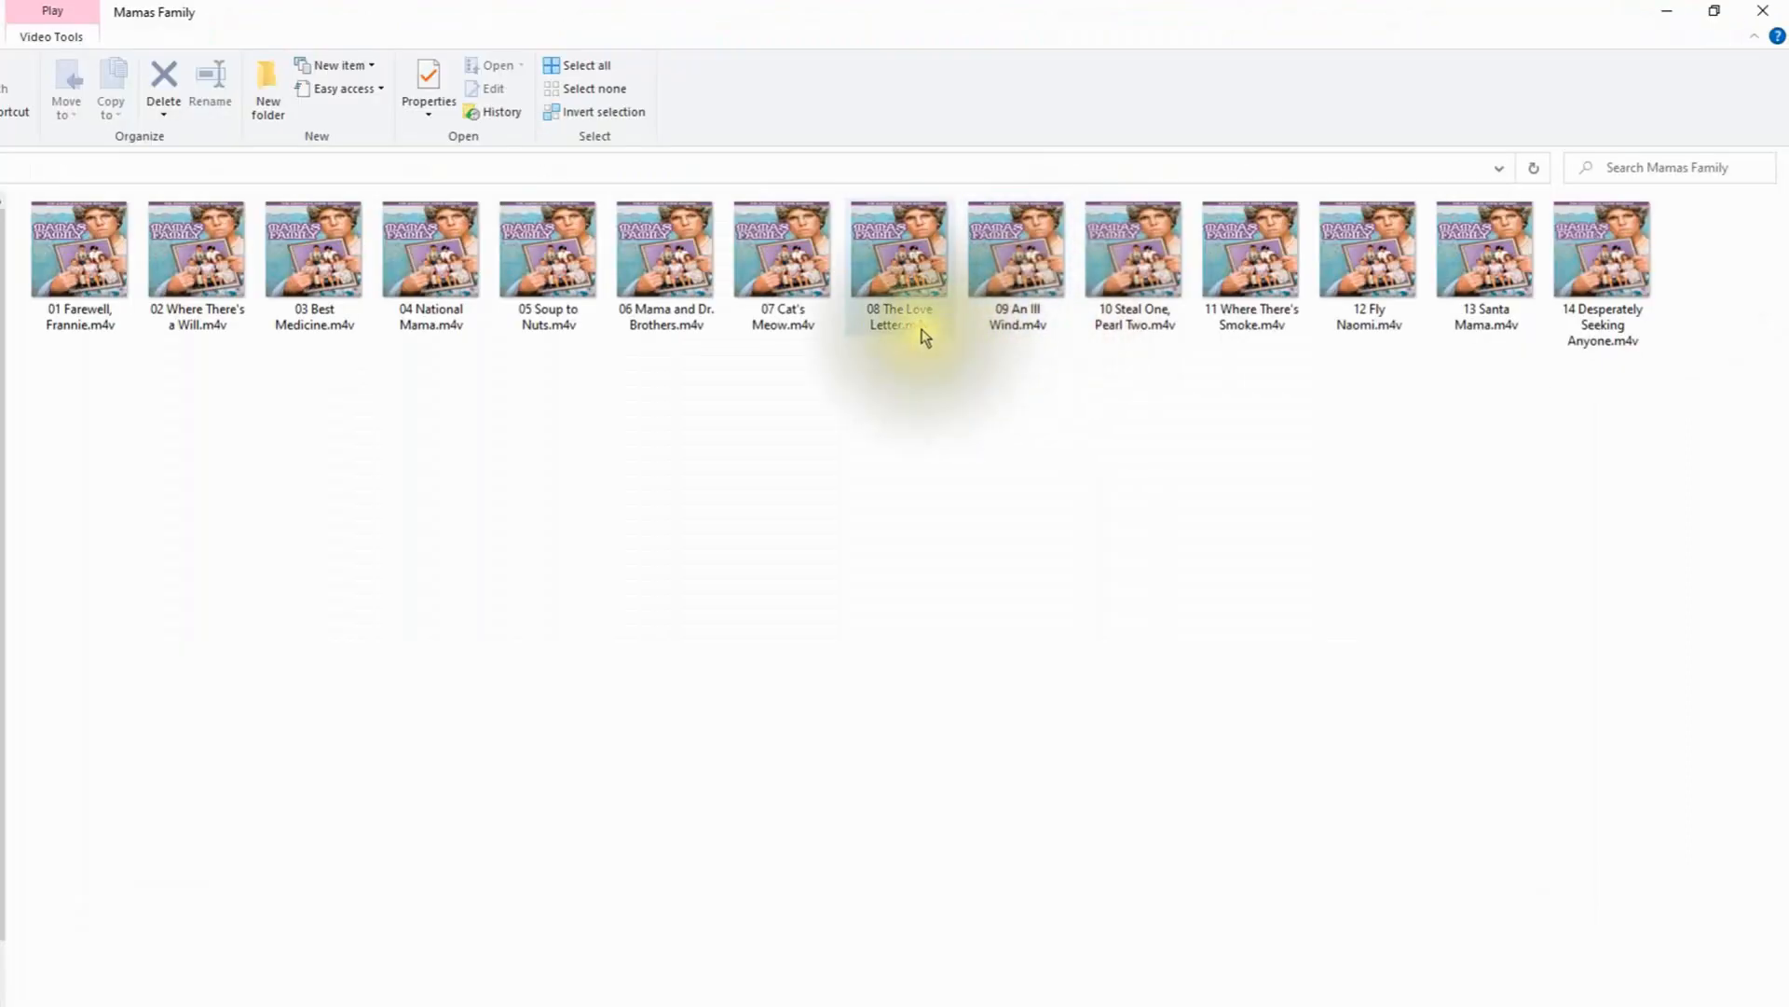
mouse_move(924, 338)
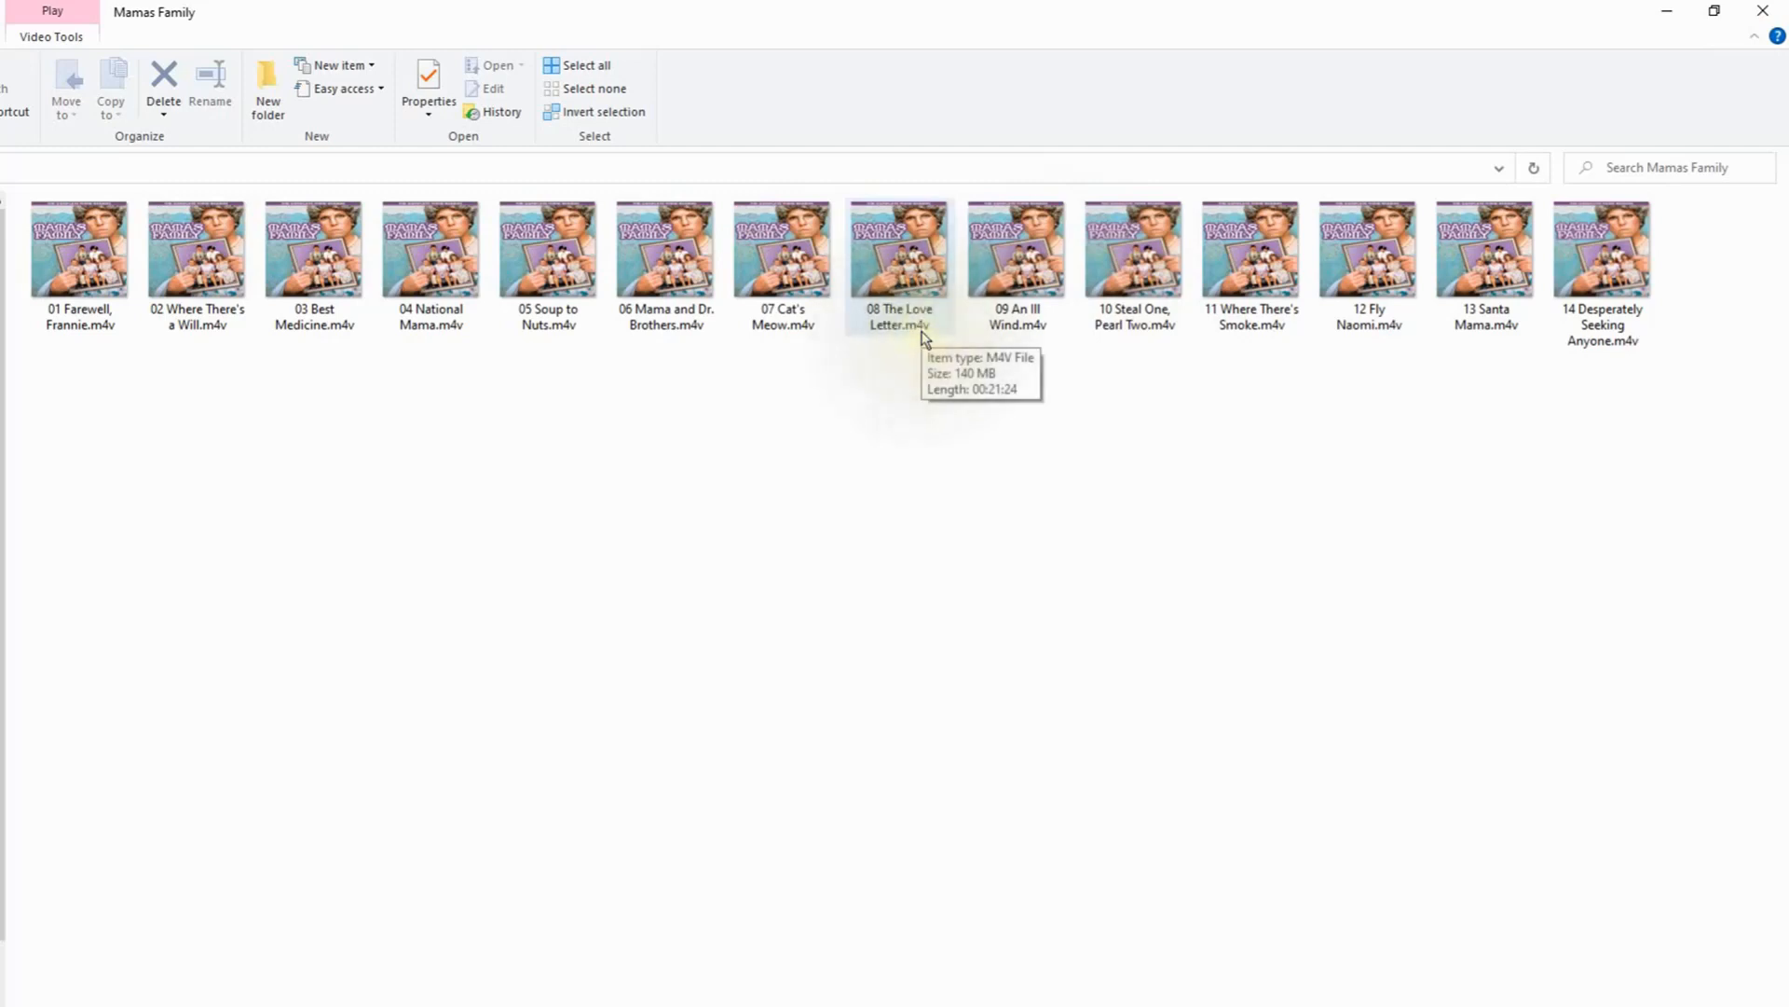
mouse_move(813, 339)
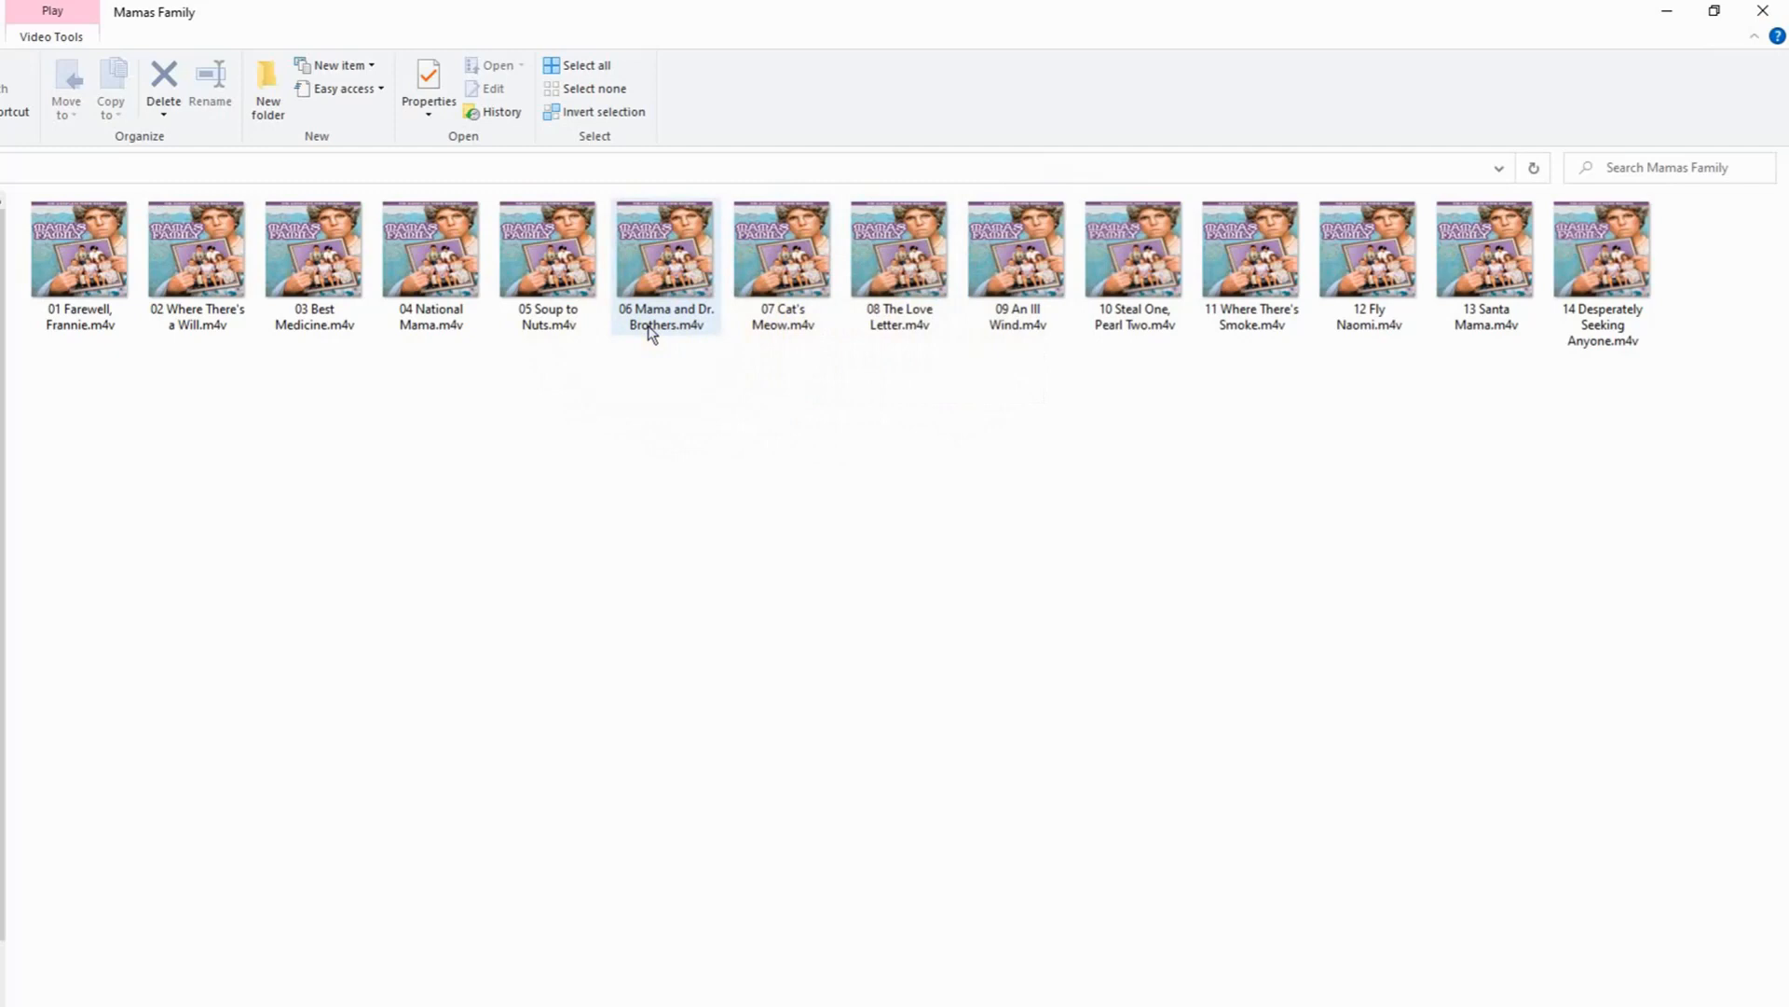
mouse_move(650, 339)
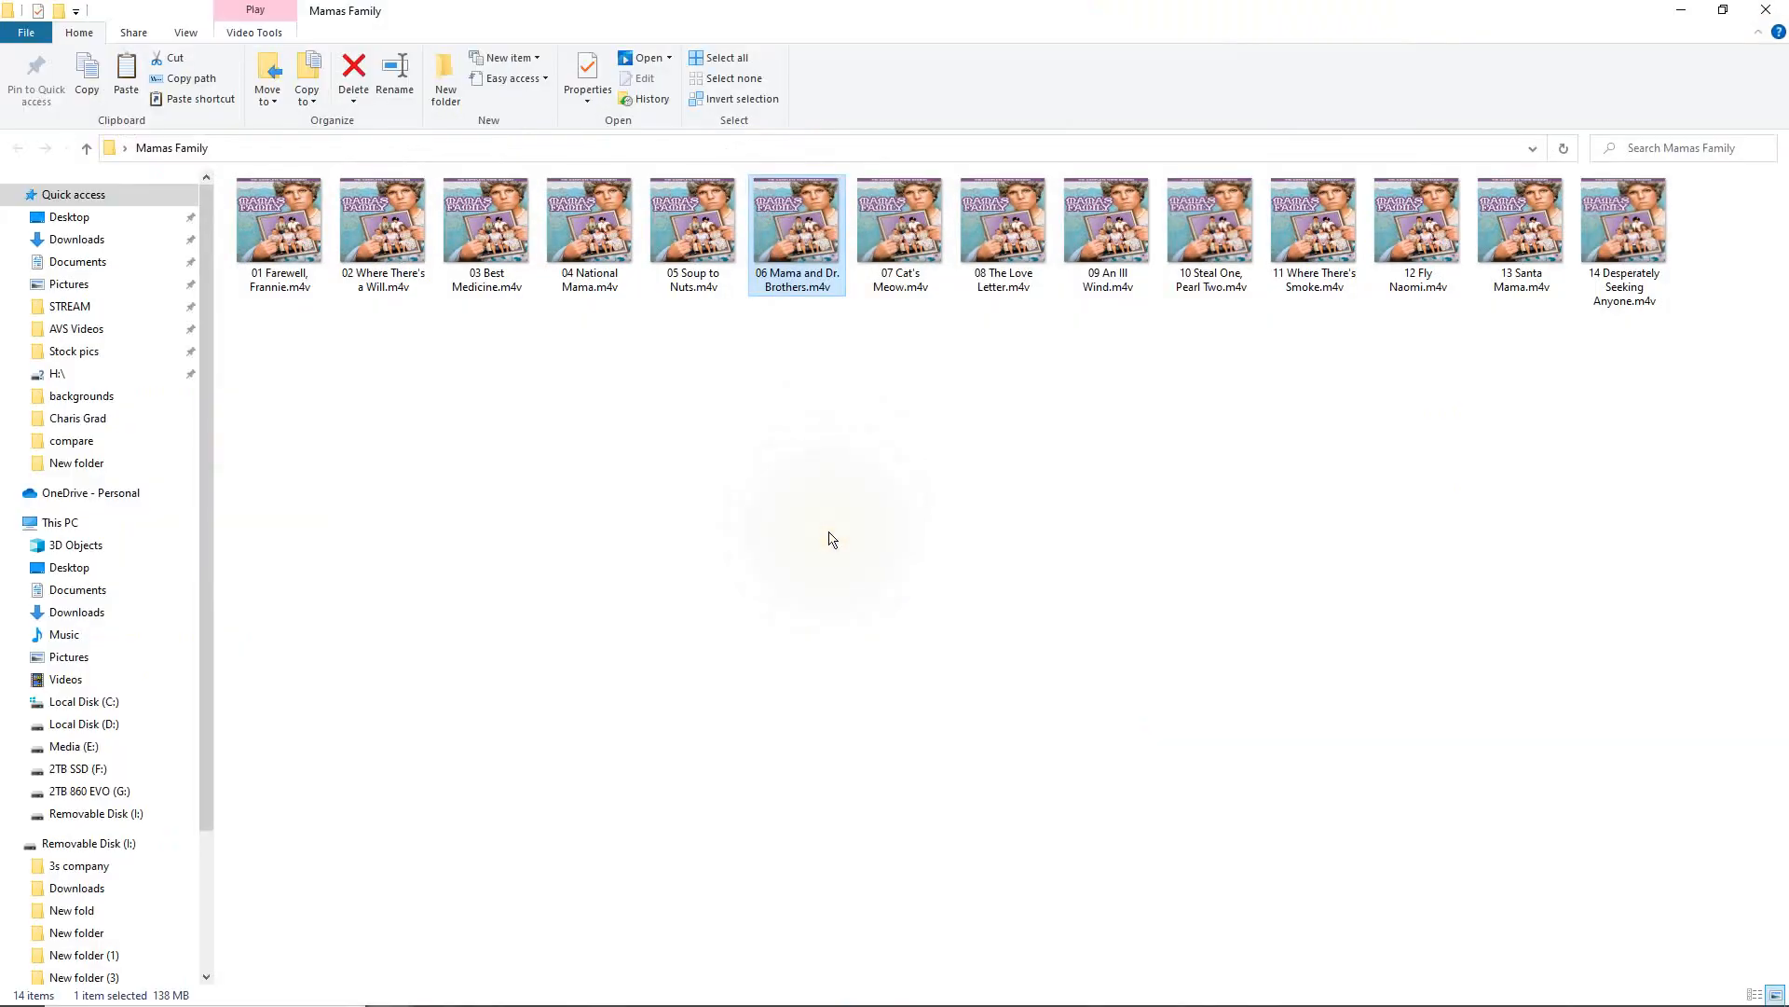
mouse_move(932, 359)
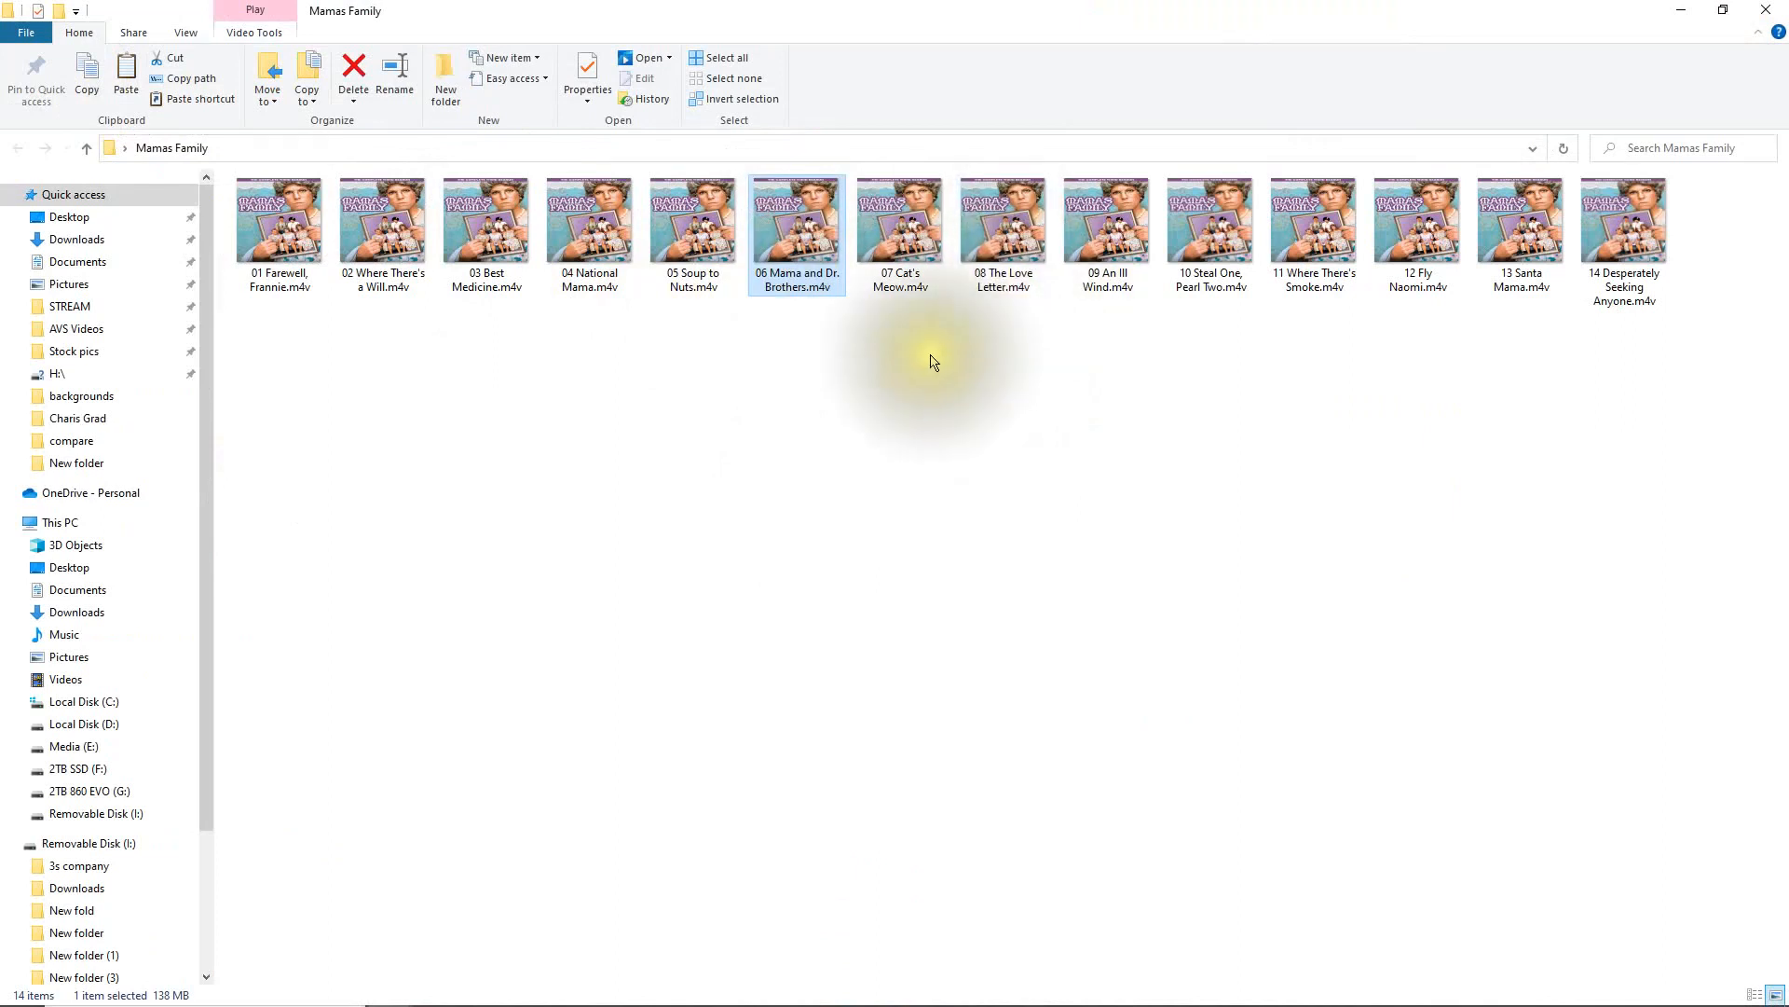
mouse_move(812, 296)
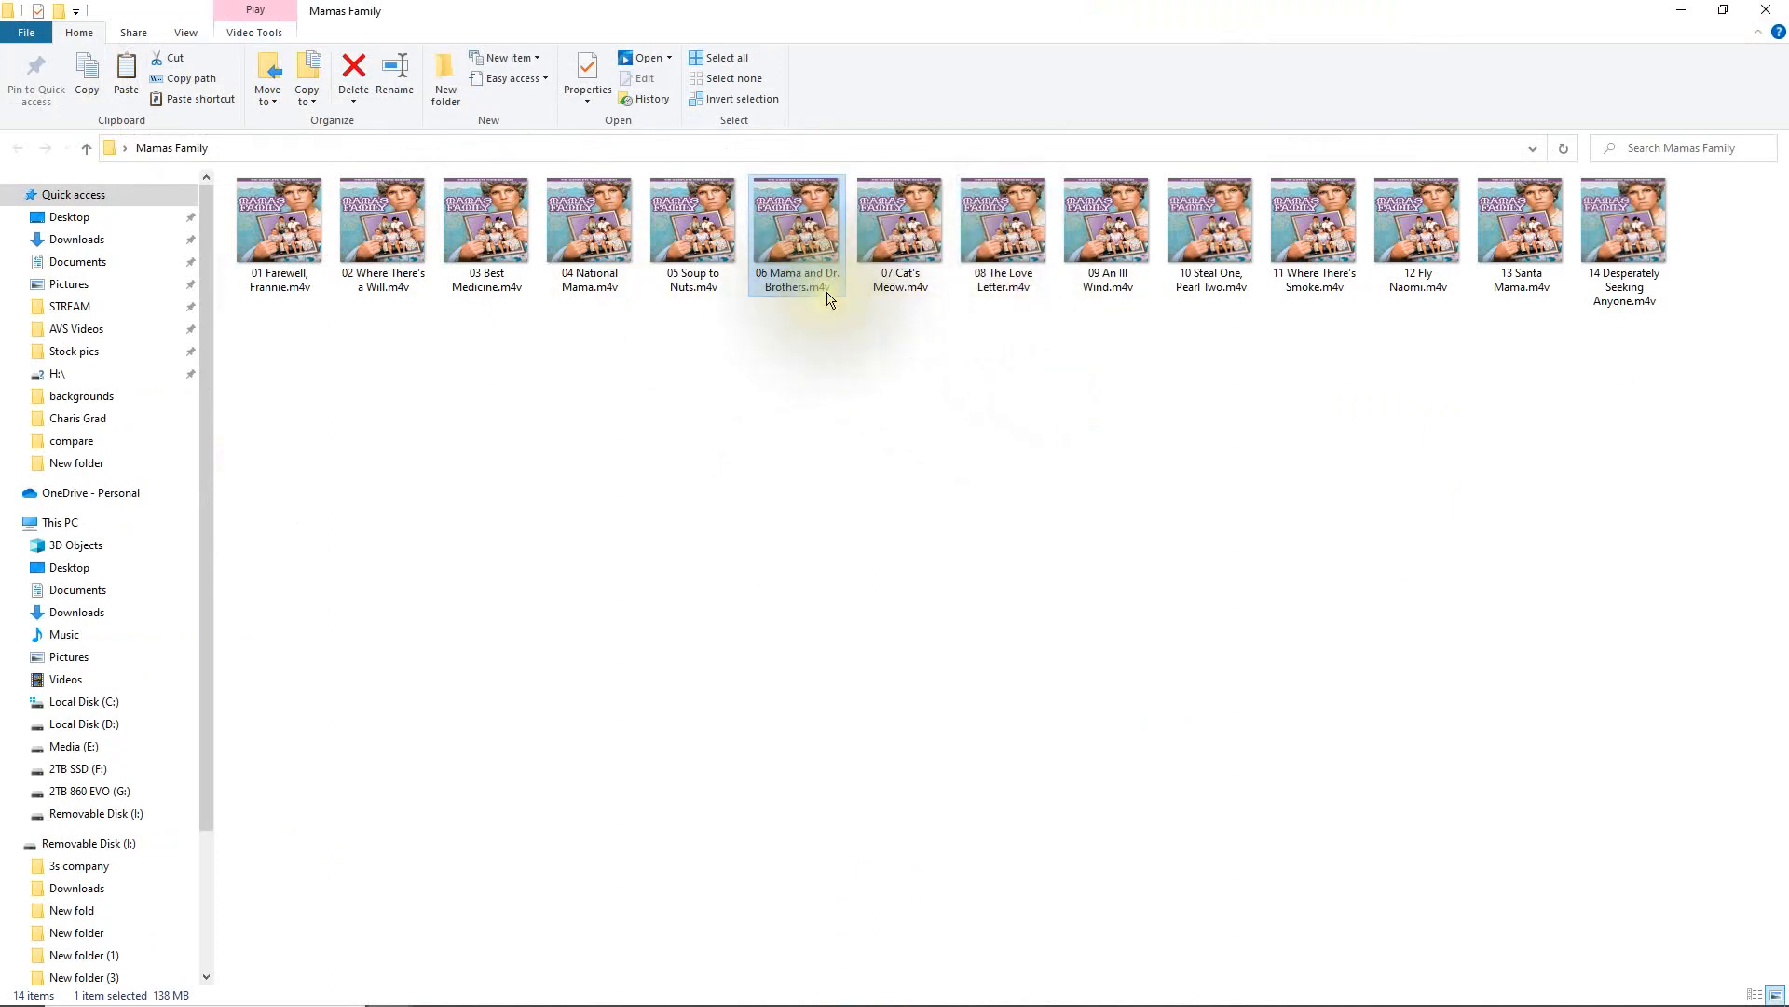
mouse_move(805, 264)
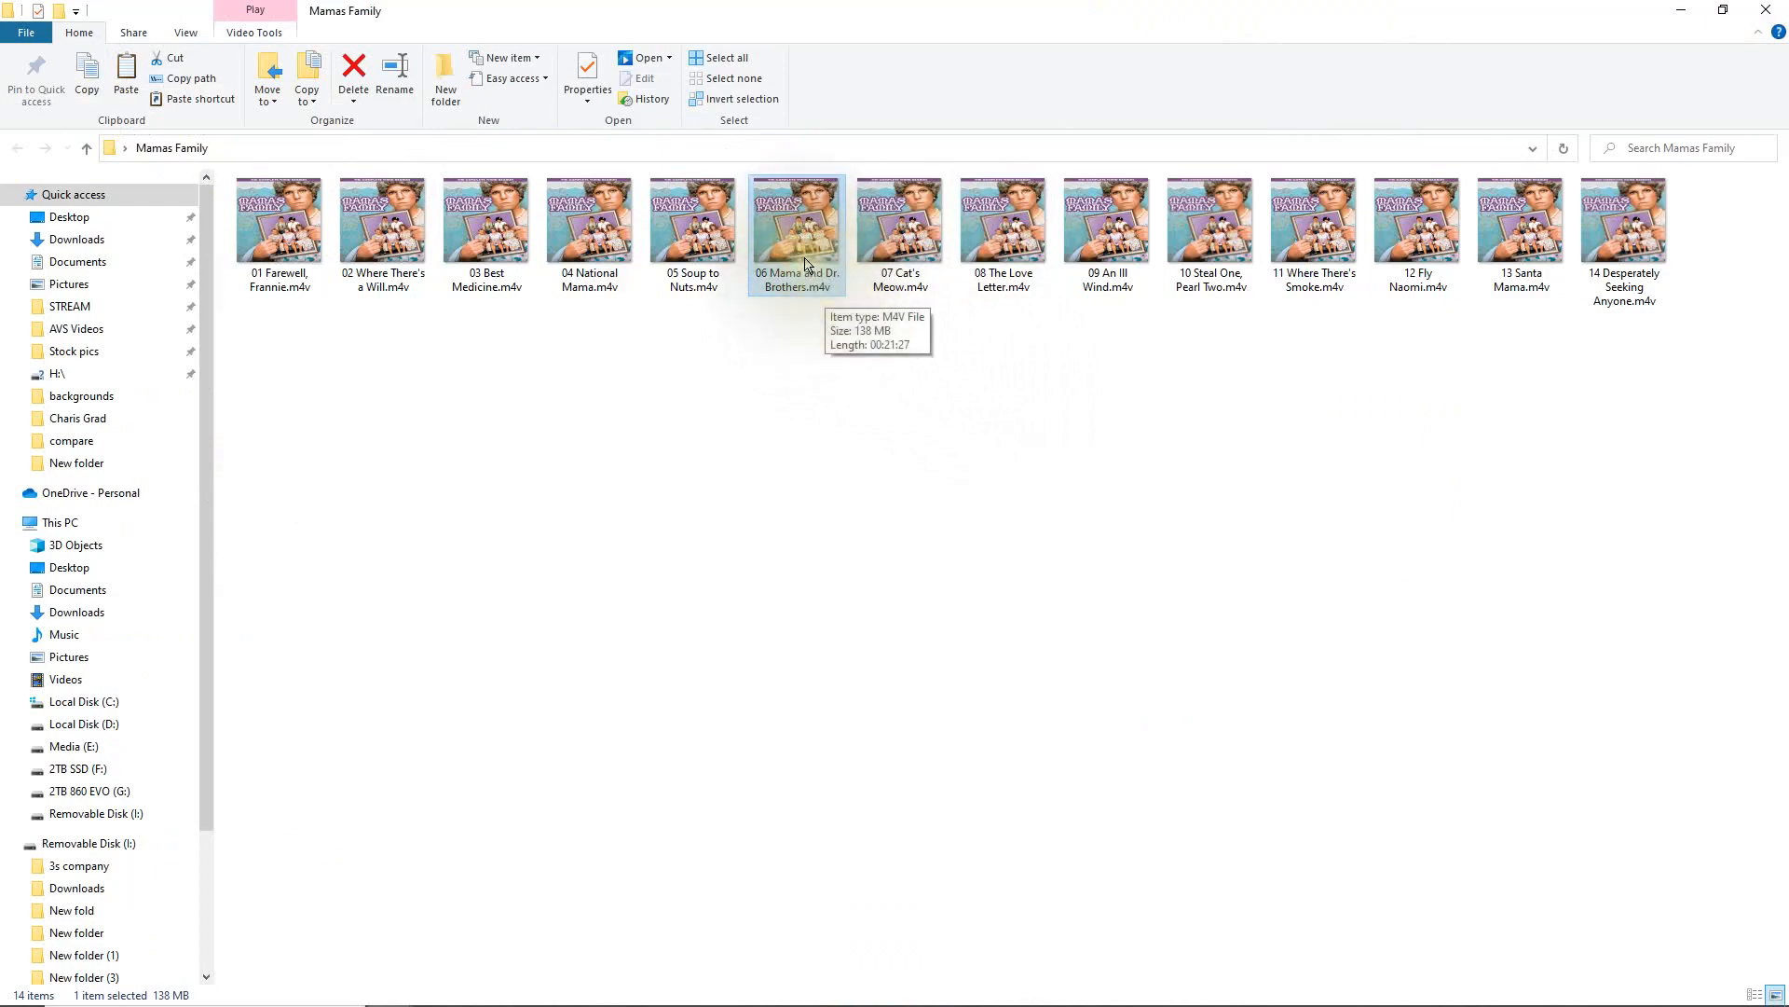
Play 06 Mama and Dr. Brothers.m4v in Windows Media Player
double_click(797, 219)
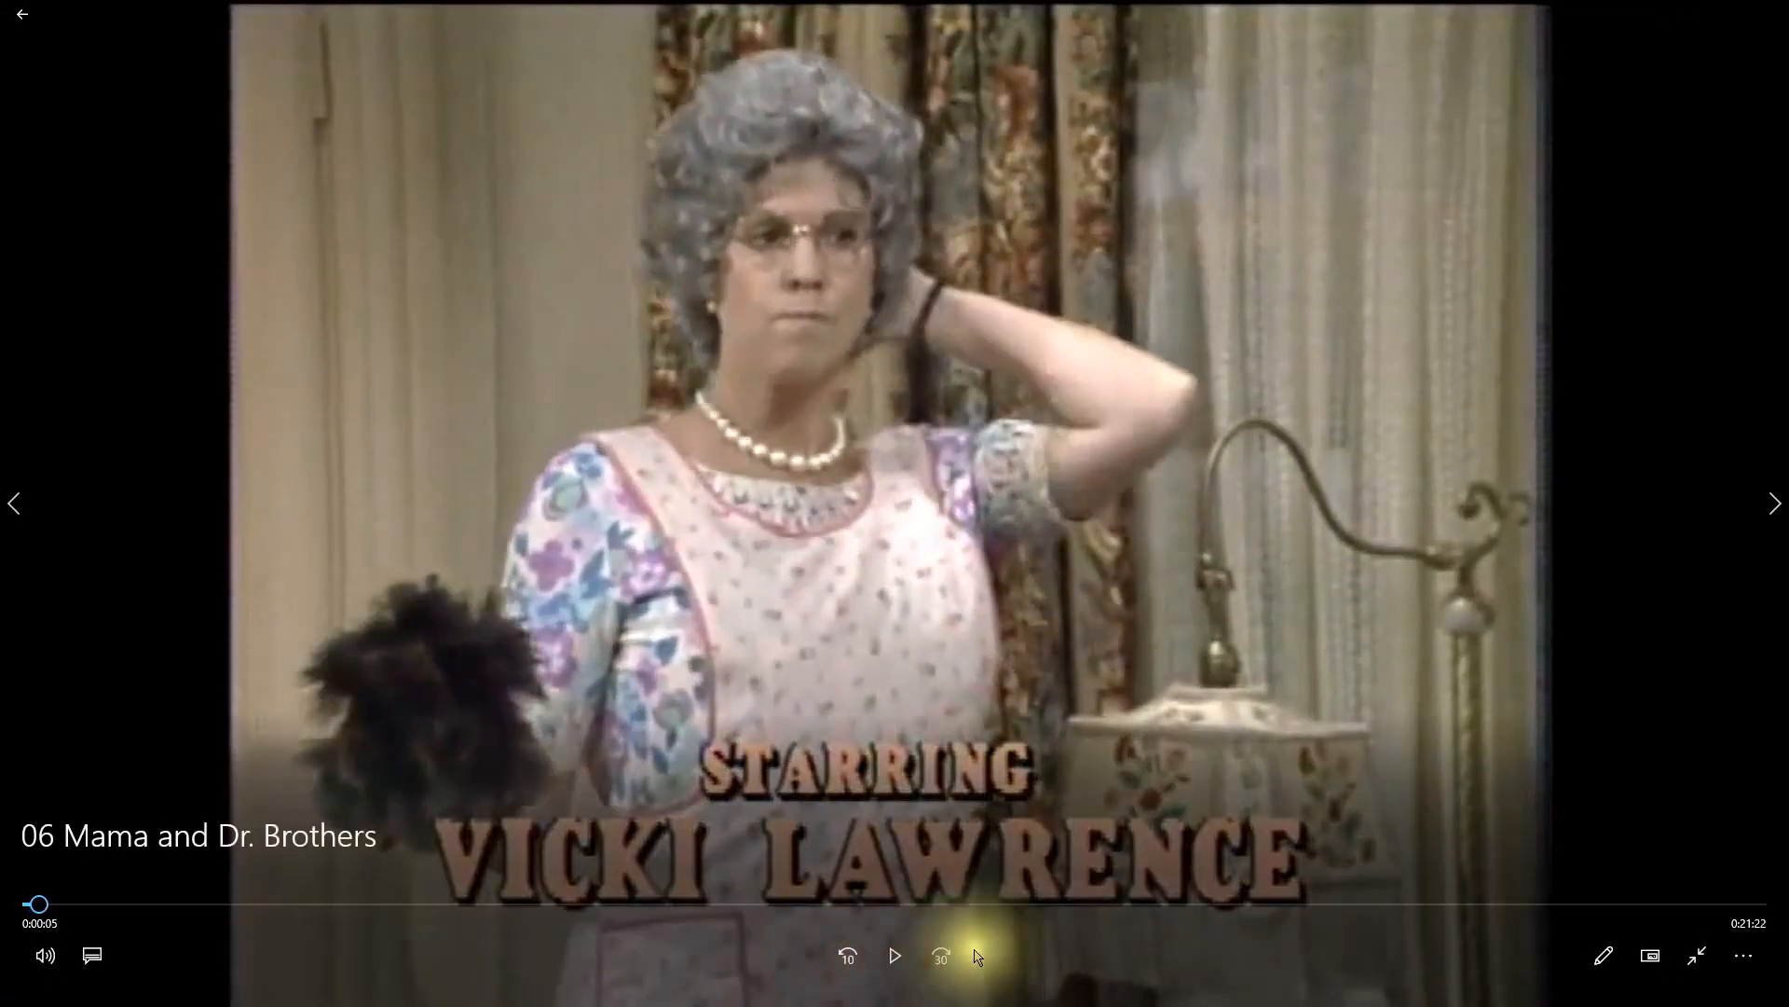